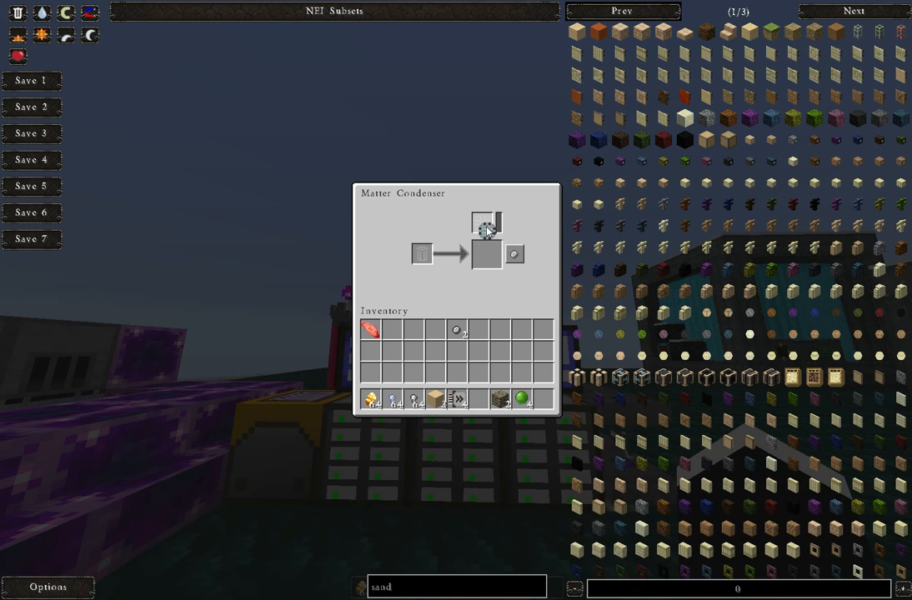
- Spawn several stacks of sand into the inventory from the NEI item panel
click(575, 32)
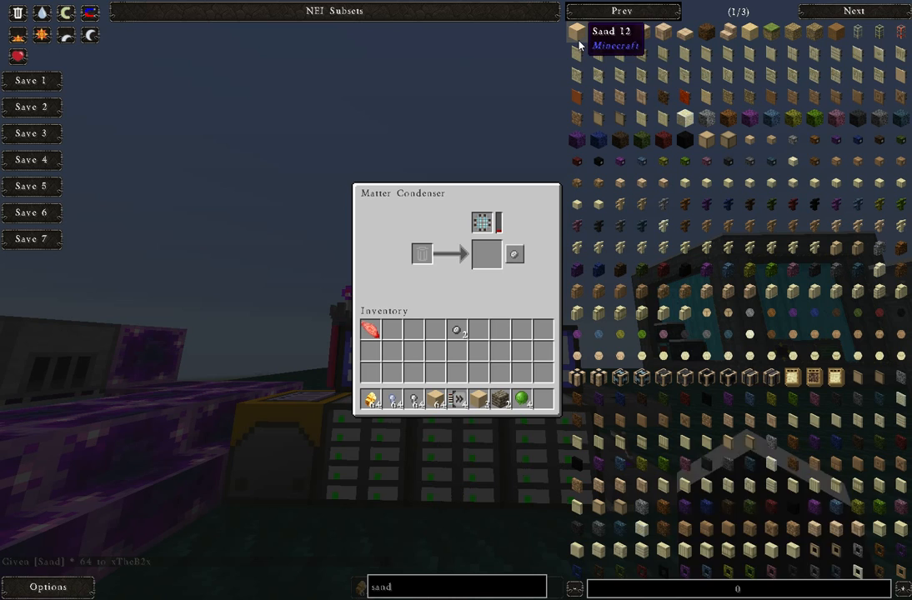
click(577, 32)
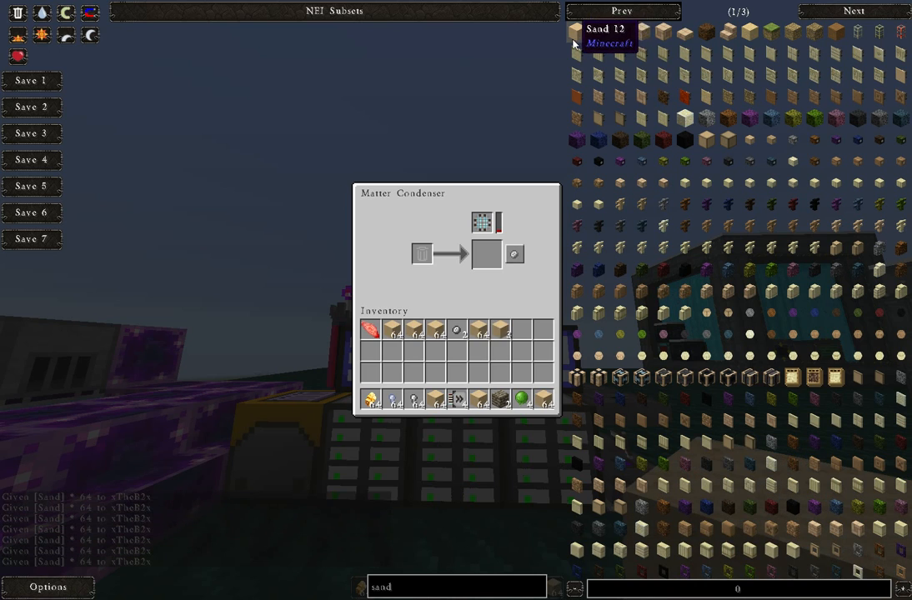
mouse_move(479, 298)
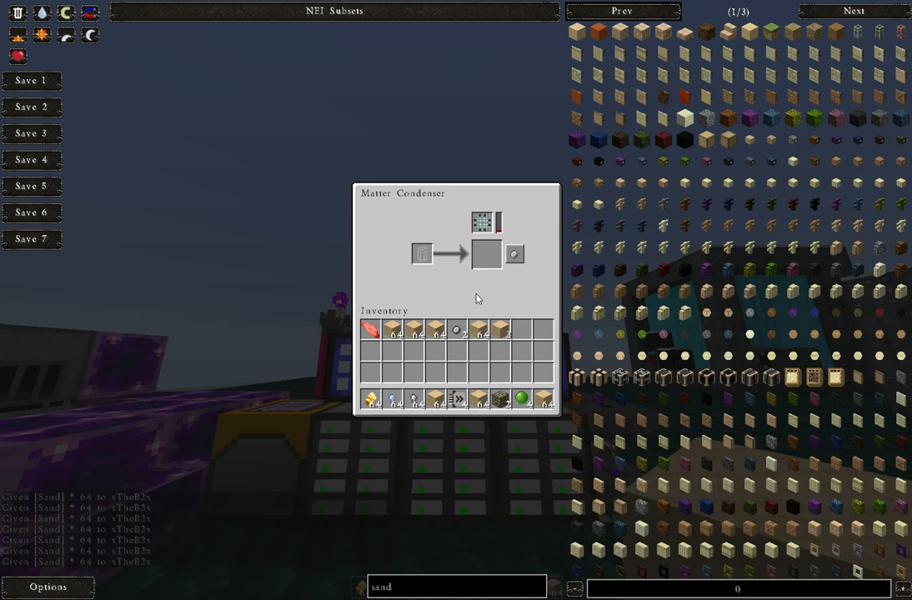
mouse_move(513, 253)
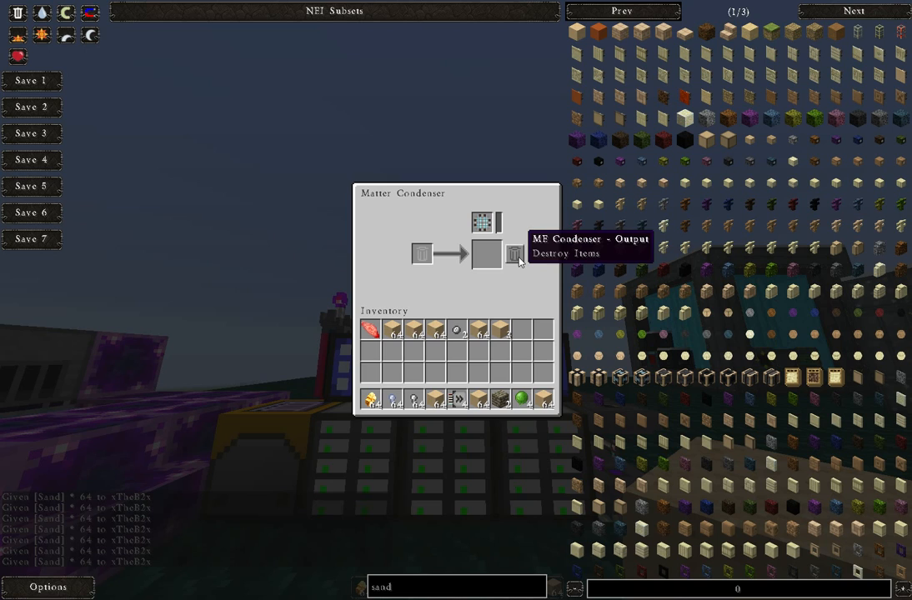
mouse_move(470, 315)
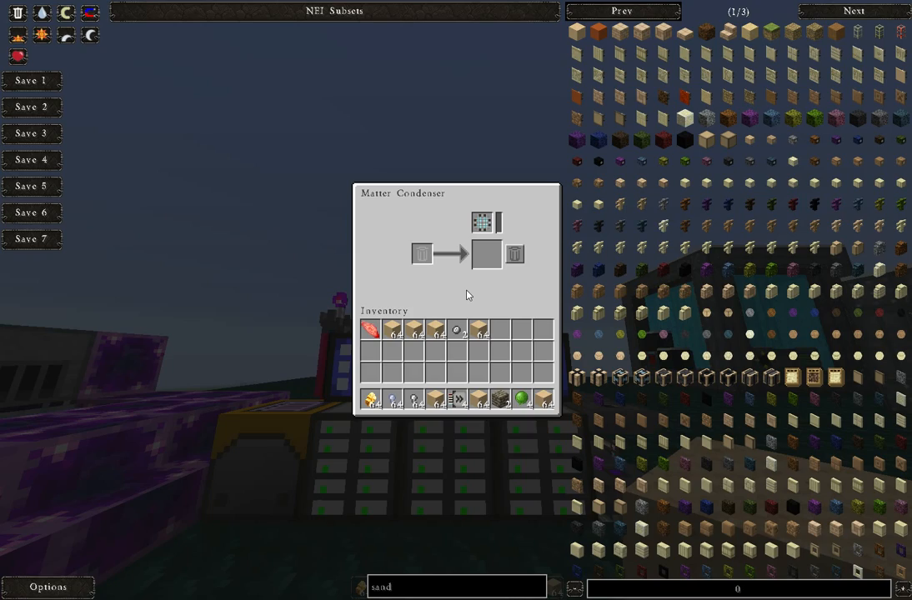
- Leave the condenser screen after condensing the sand into matter balls
key(Escape)
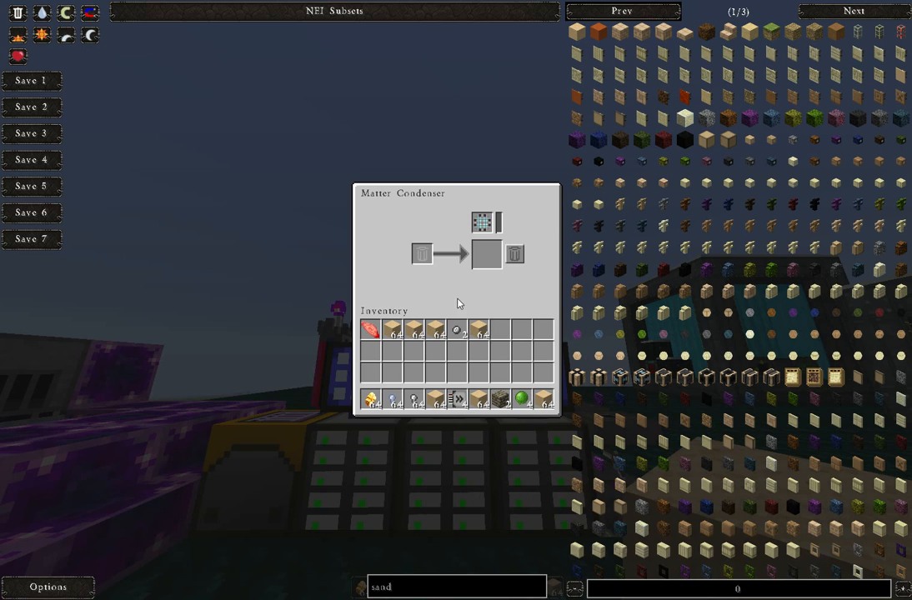
mouse_move(513, 254)
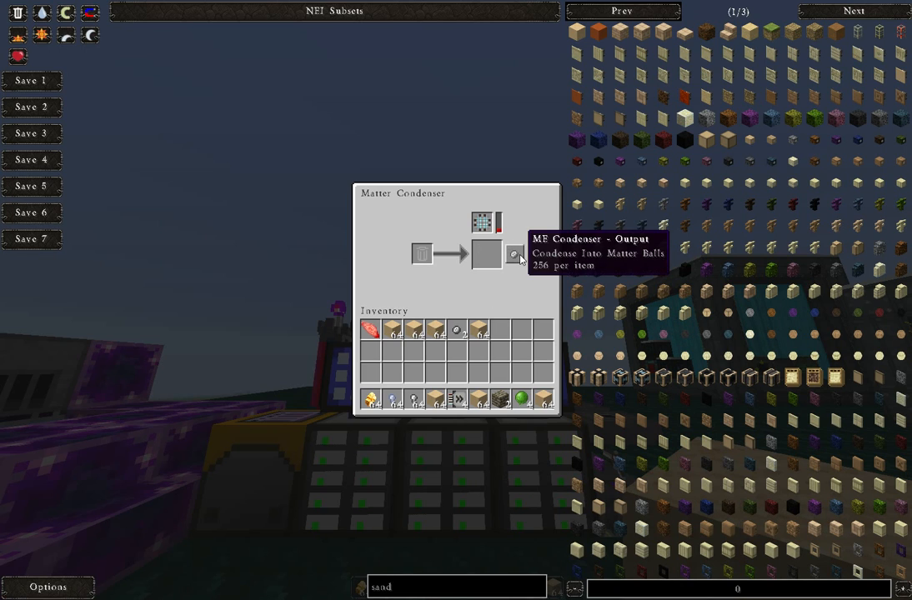
mouse_move(497, 230)
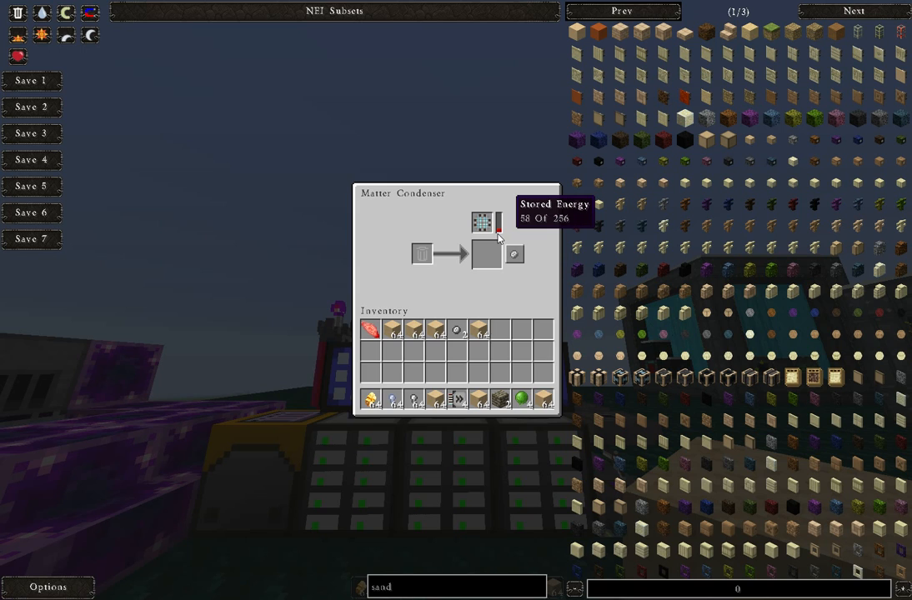
mouse_move(547, 400)
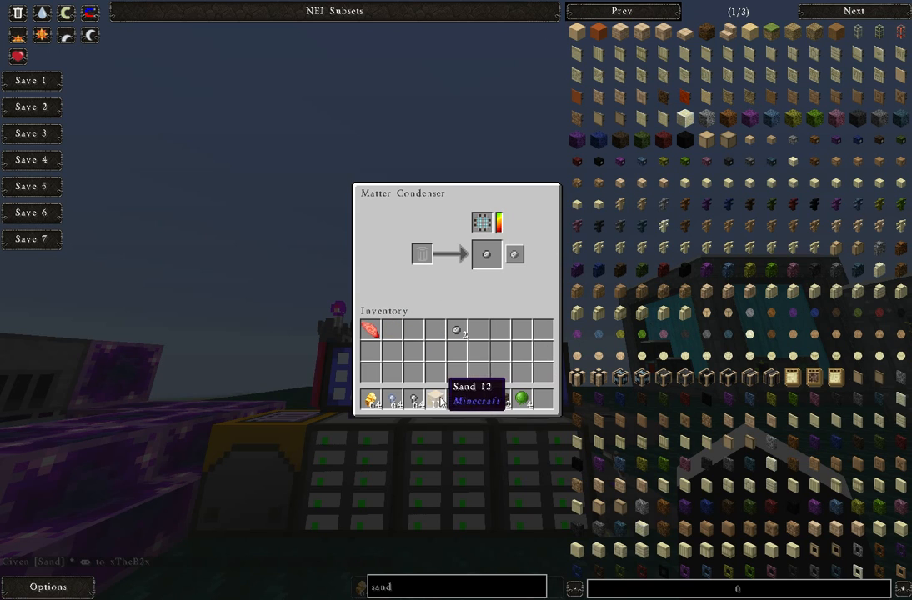
mouse_move(487, 253)
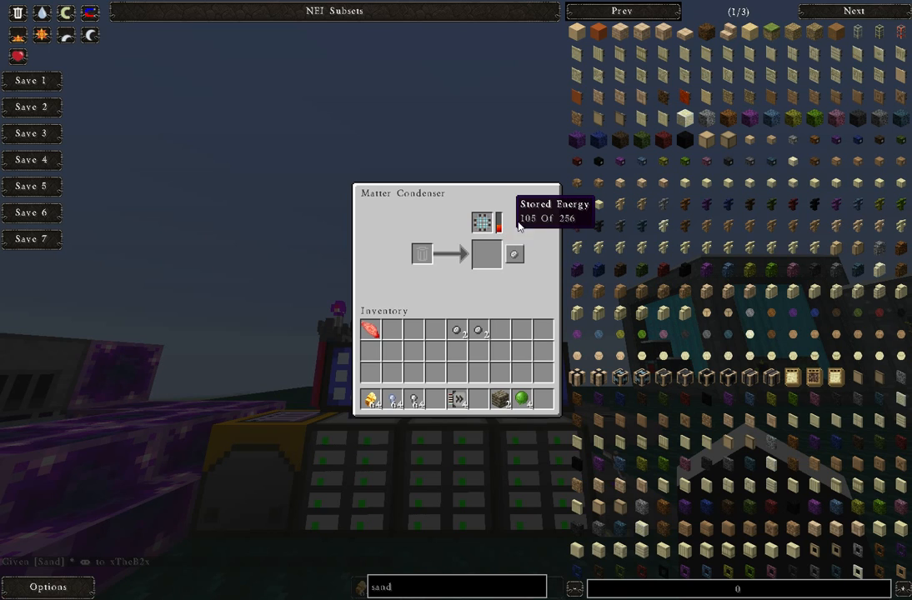
mouse_move(514, 253)
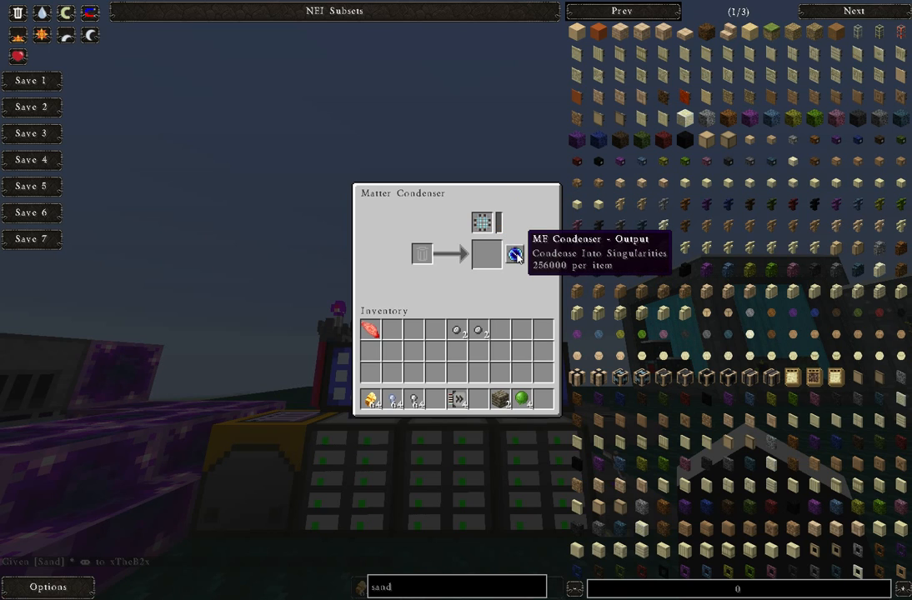
mouse_move(507, 262)
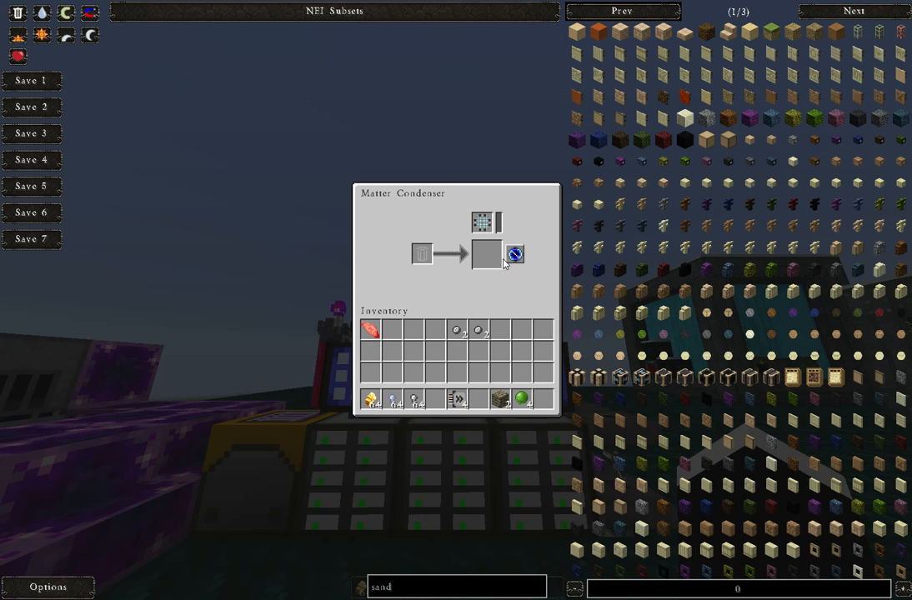
mouse_move(513, 253)
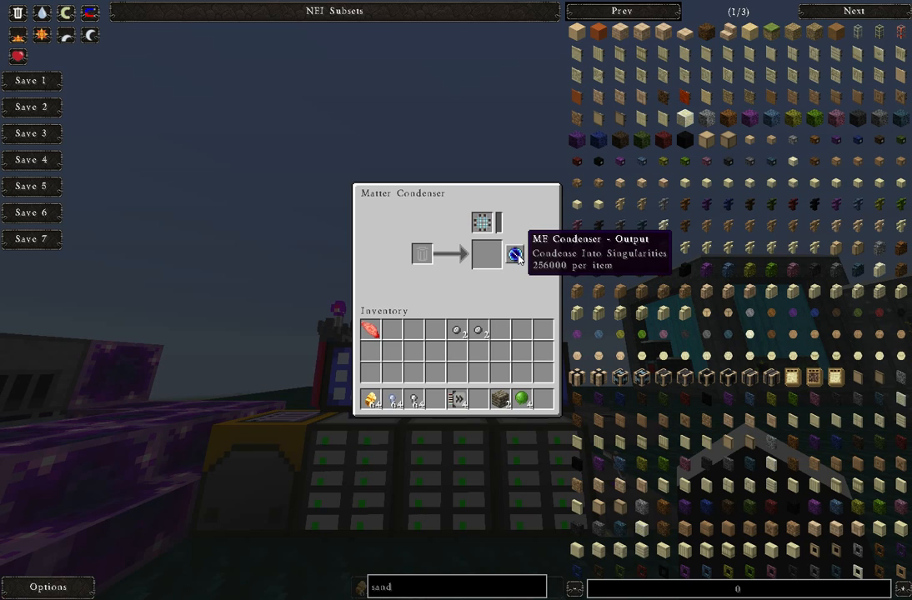
mouse_move(481, 325)
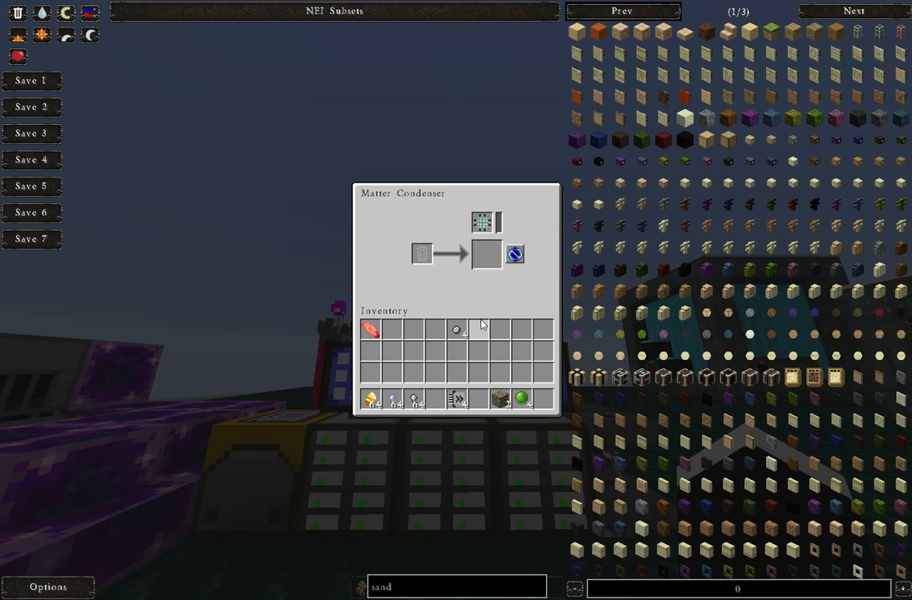
mouse_move(514, 253)
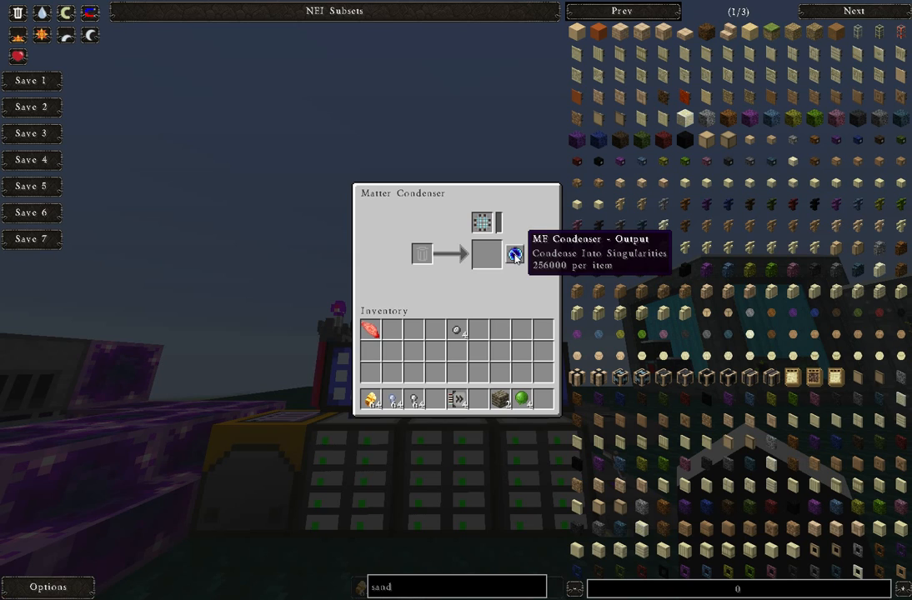
mouse_move(347, 184)
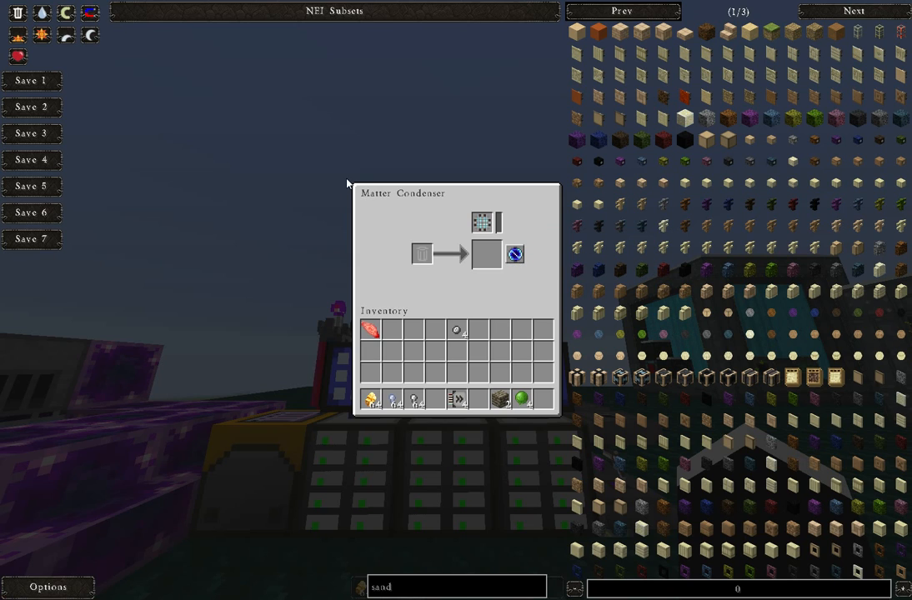
- Search the ME Terminal for 'sword' and pull the sword into the hotbar
key(Escape)
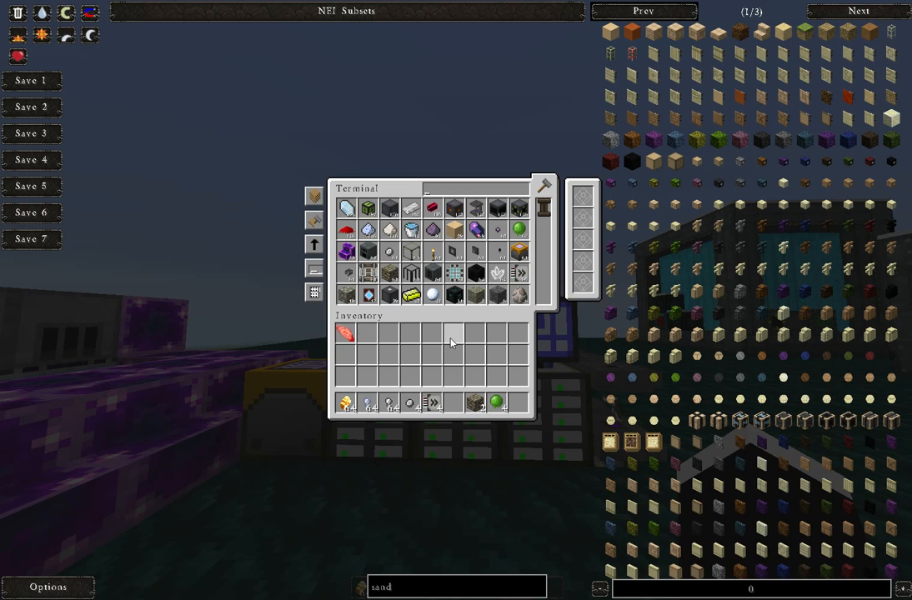
text(swor)
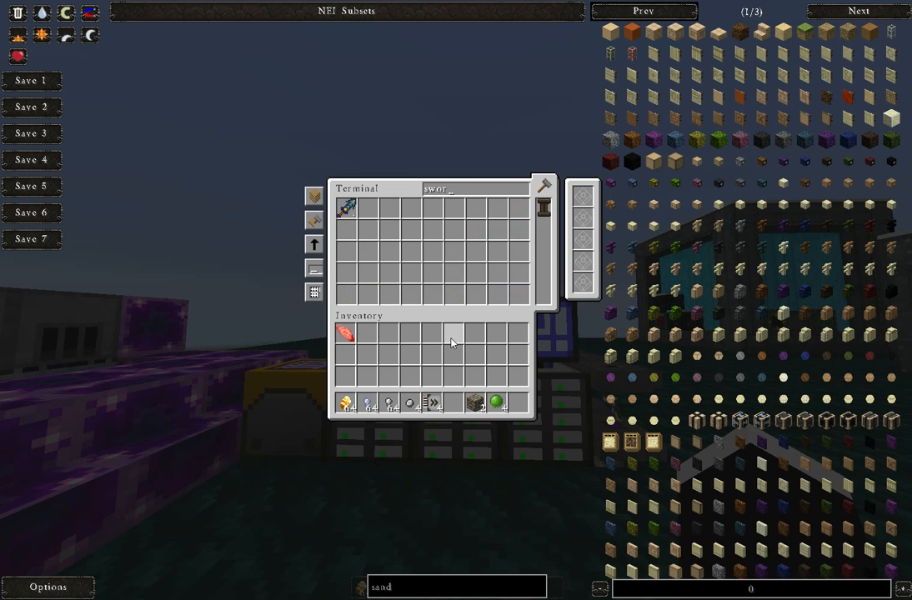
text(d)
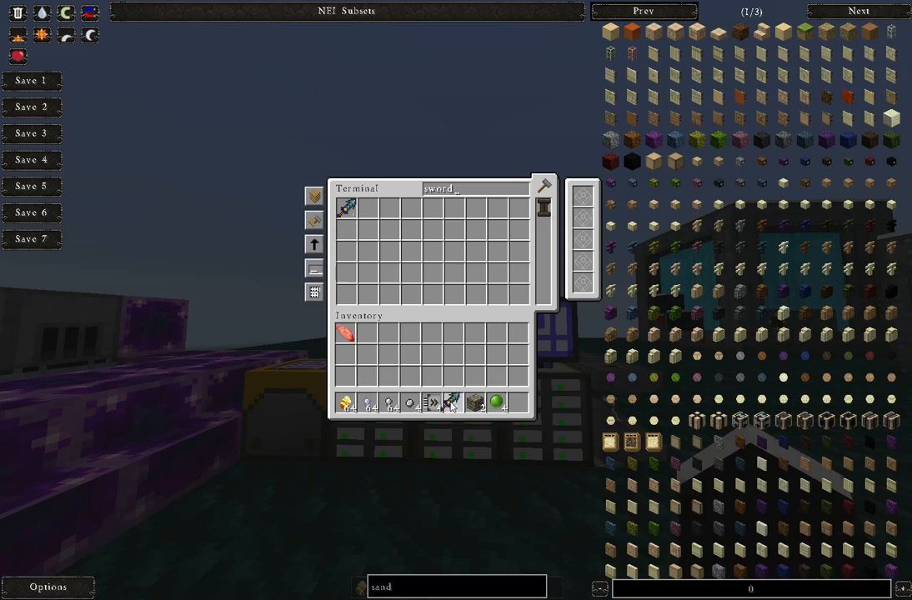
key(Escape)
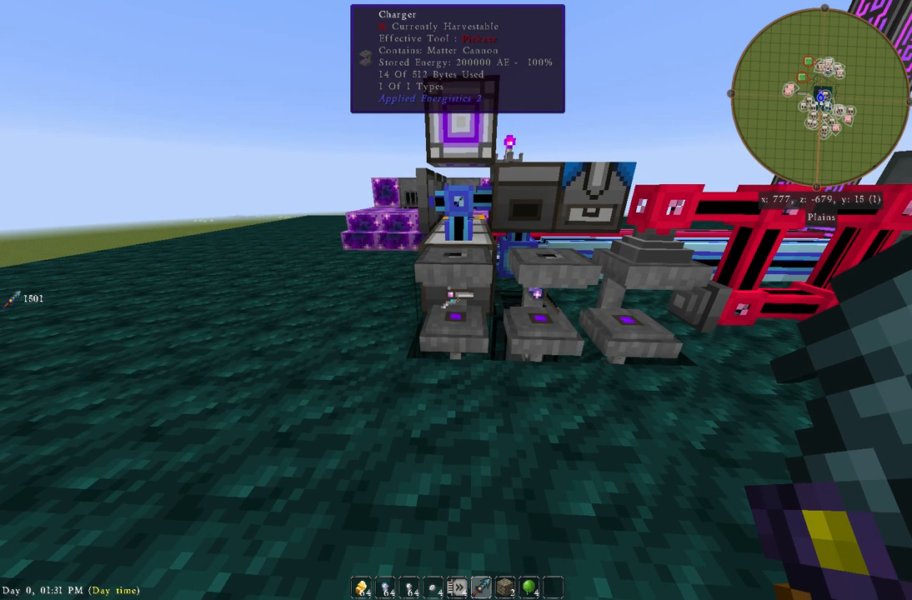
mouse_move(457, 301)
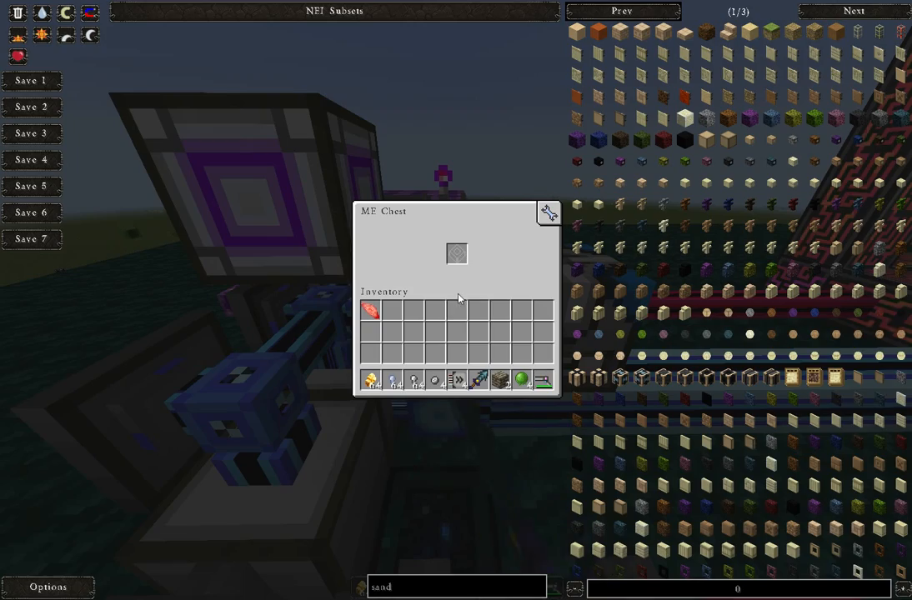
mouse_move(550, 364)
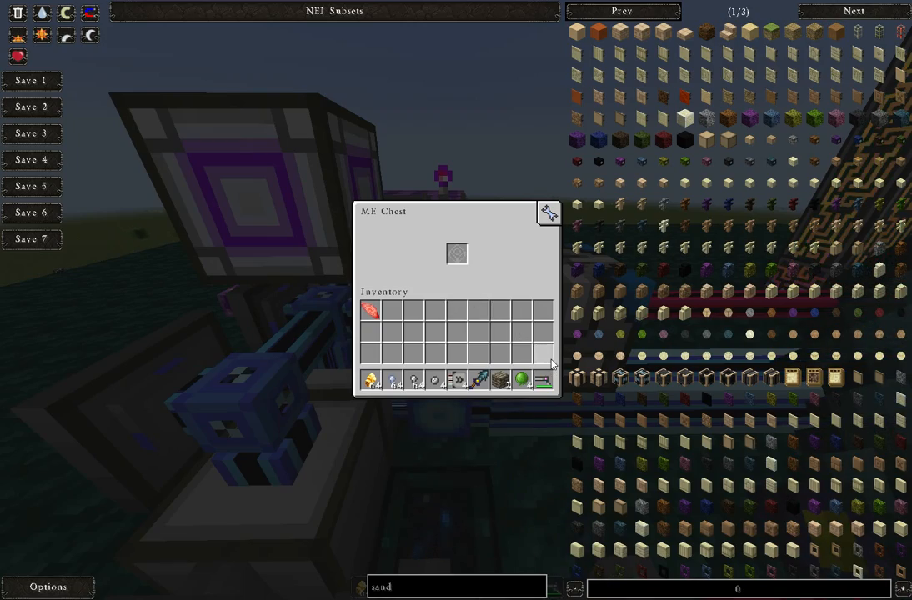
mouse_move(542, 381)
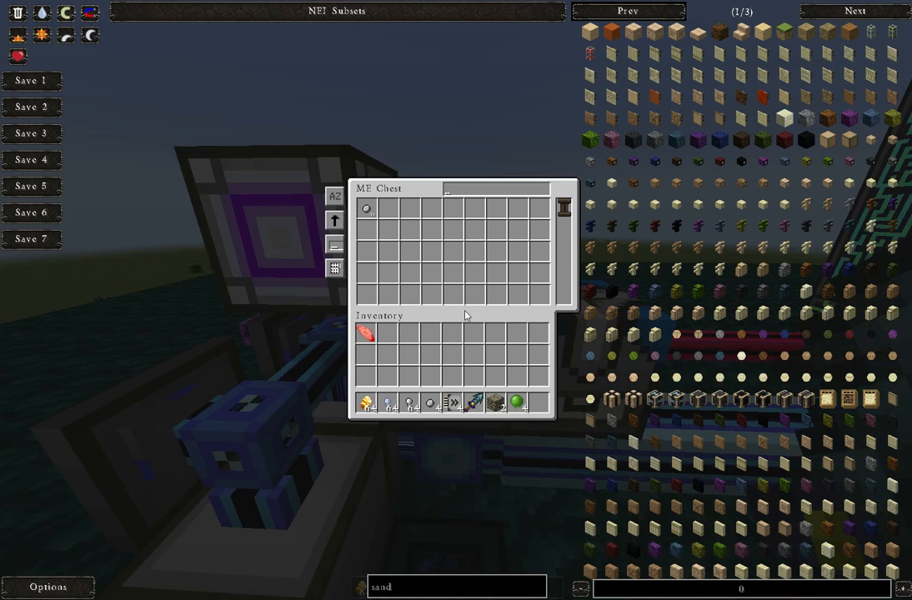
mouse_move(361, 237)
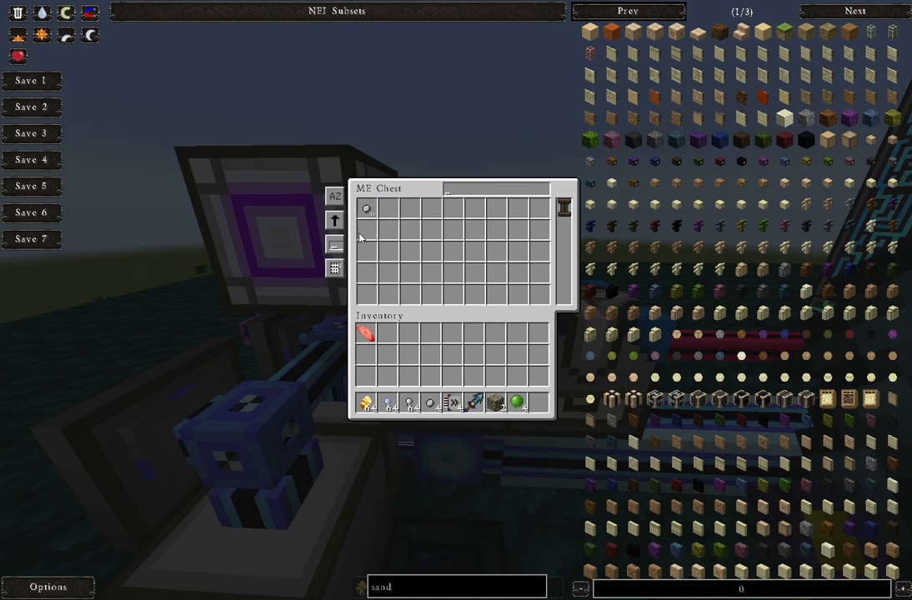
mouse_move(367, 209)
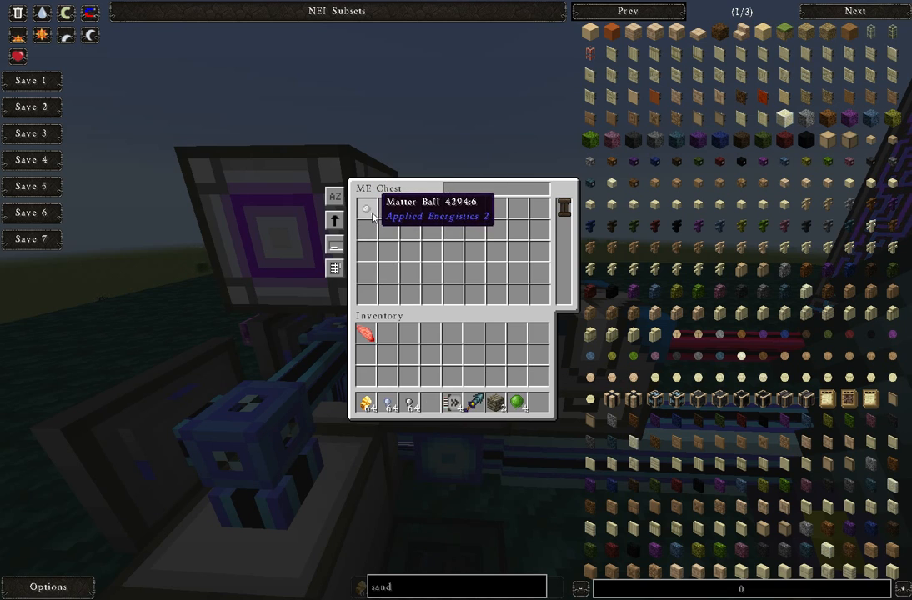
- Leave the ME Chest with the Matter Cannon loaded with Matter Balls
key(Escape)
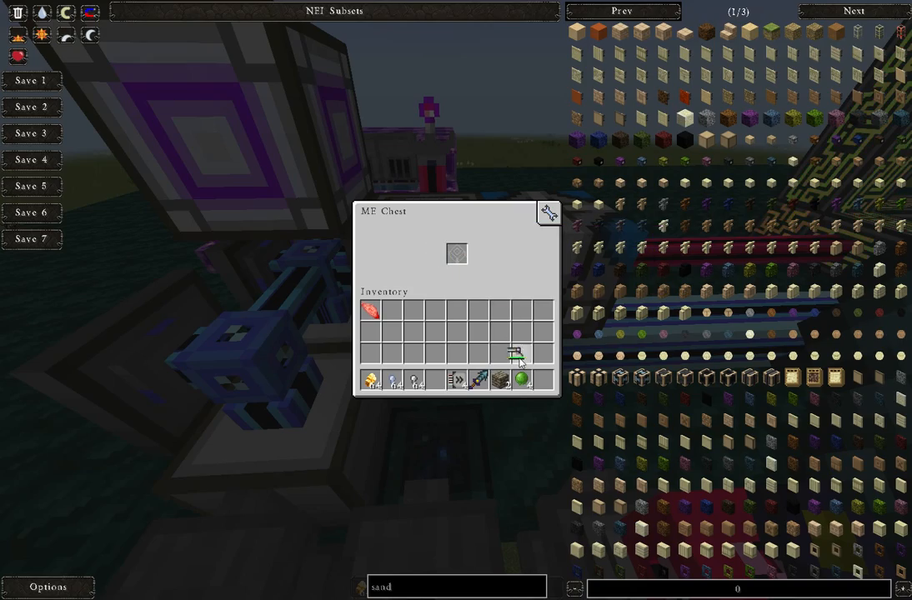
- Return to the world to fire the Matter Ball-loaded cannon at the target walls
key(Escape)
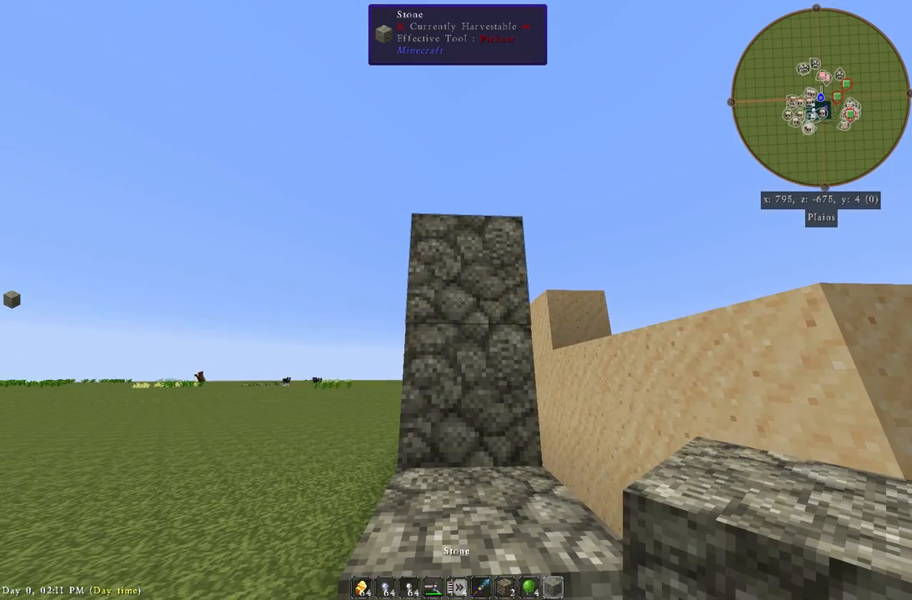
mouse_move(457, 300)
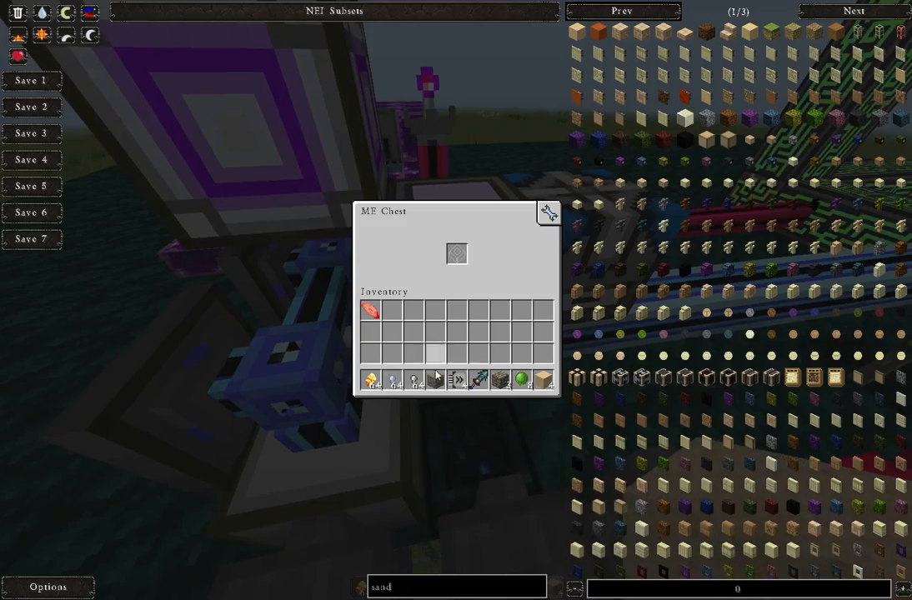
mouse_move(500, 381)
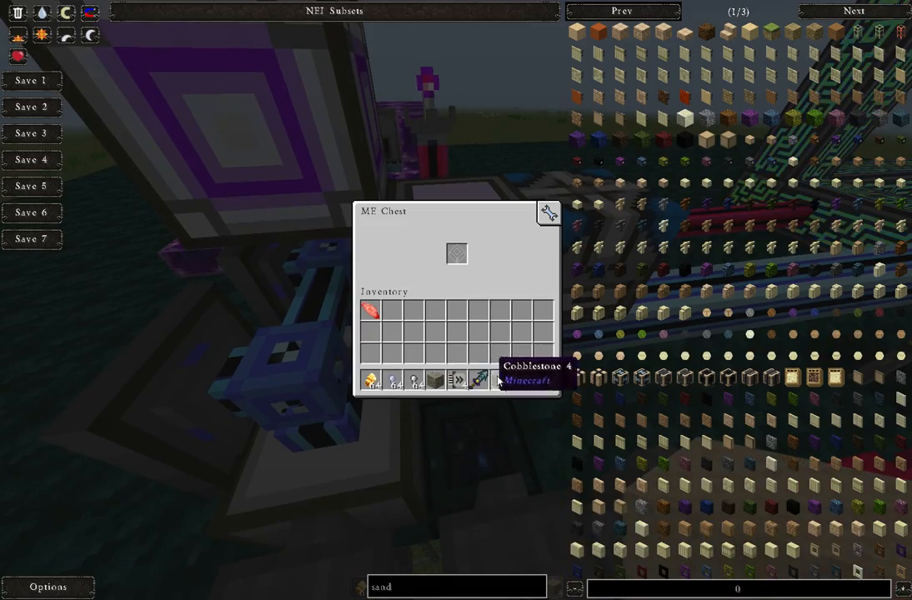
- Reload the cannon with Lead Nuggets via the ME Chest and inventory, then head out to test-fire
key(Escape)
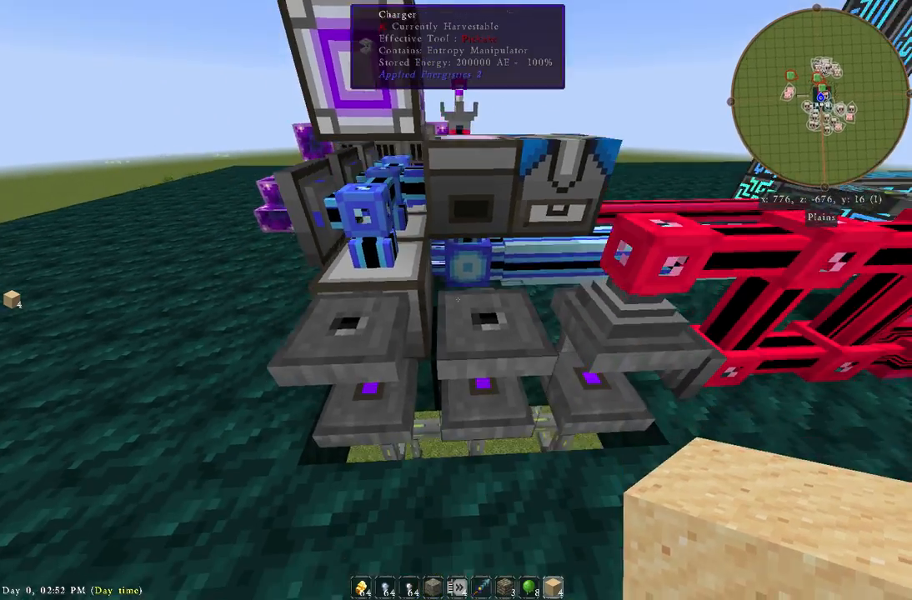
key(e)
text(matter can)
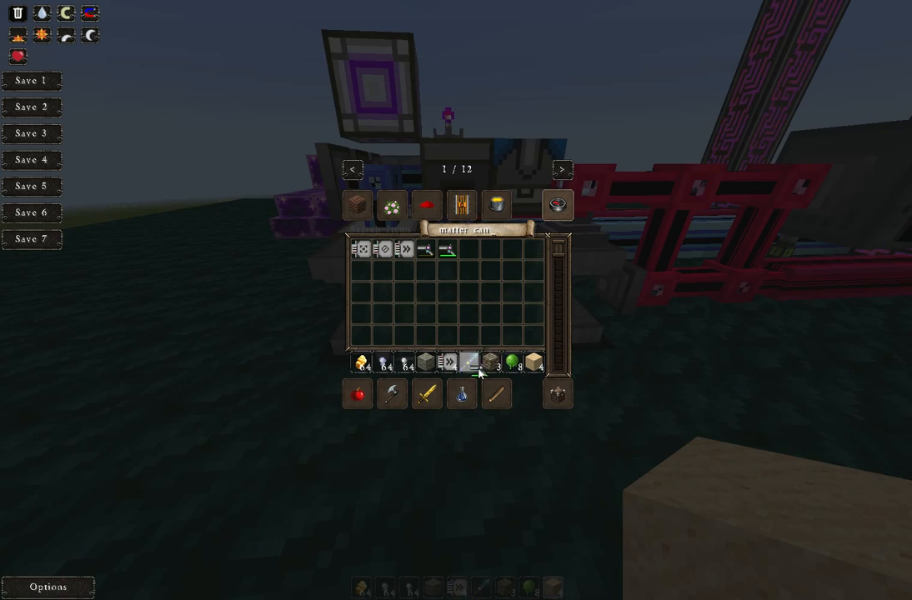
key(Escape)
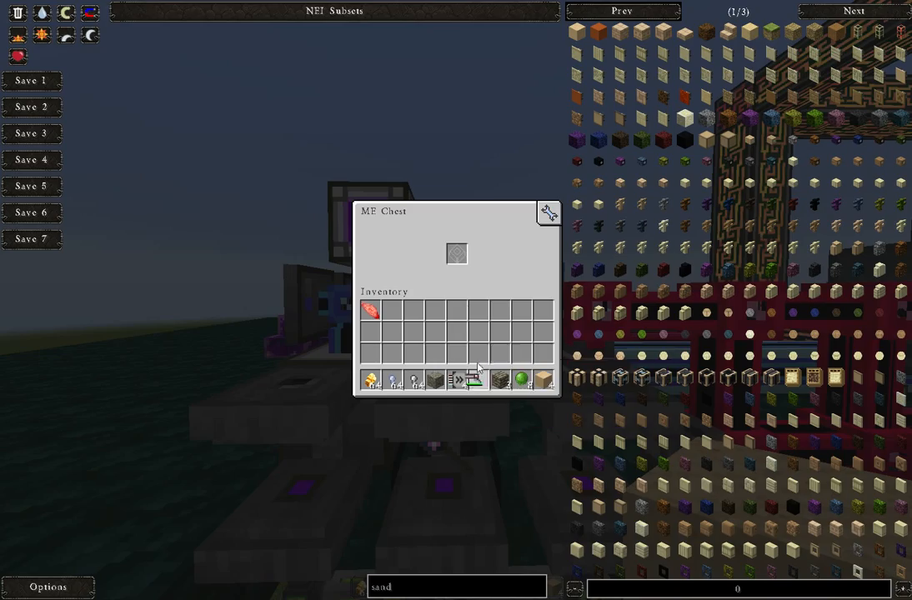
key(Escape)
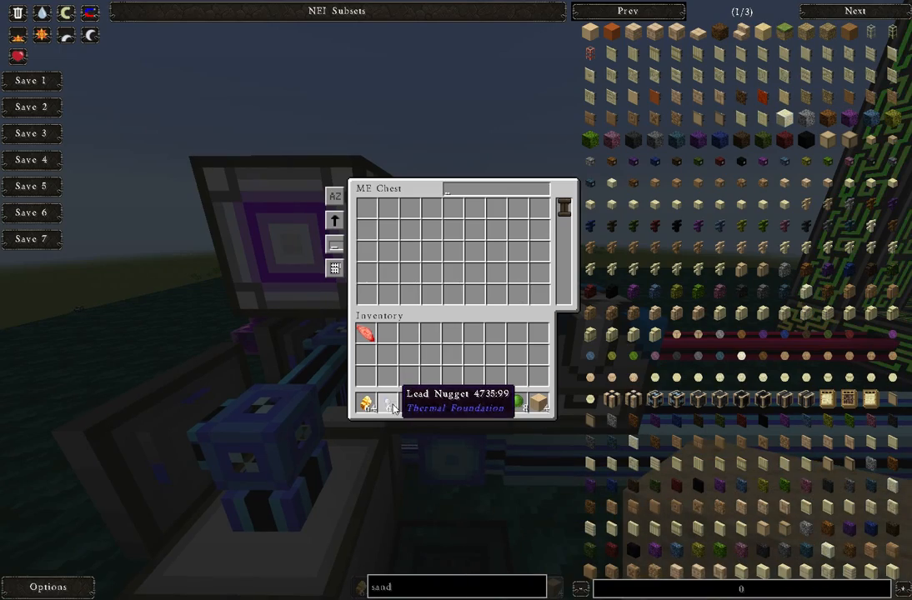
mouse_move(408, 407)
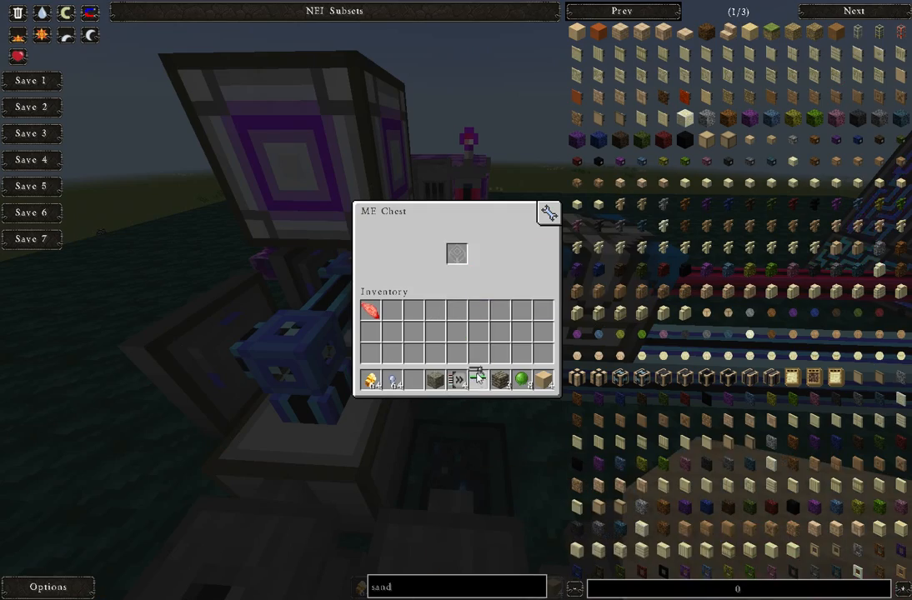
key(Escape)
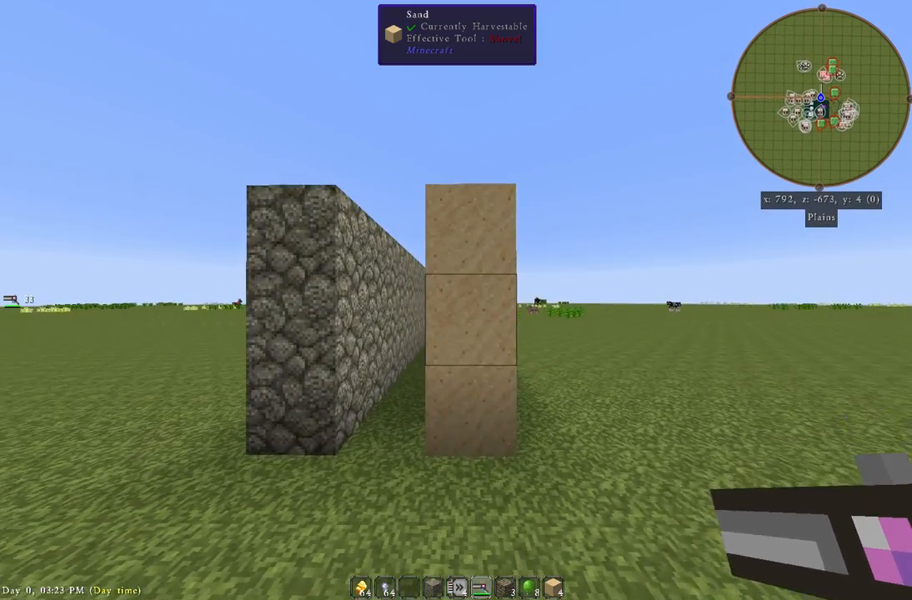
mouse_move(457, 300)
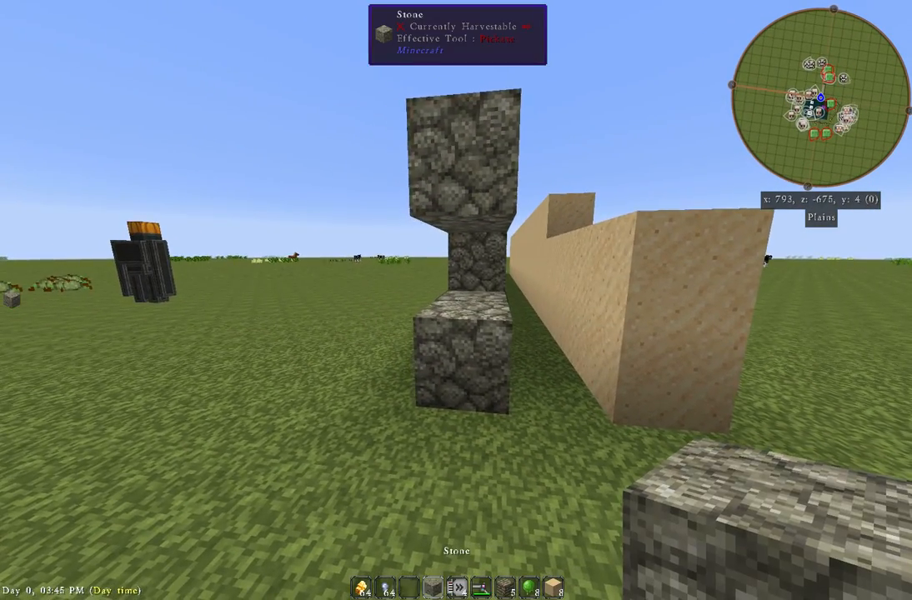
mouse_move(457, 300)
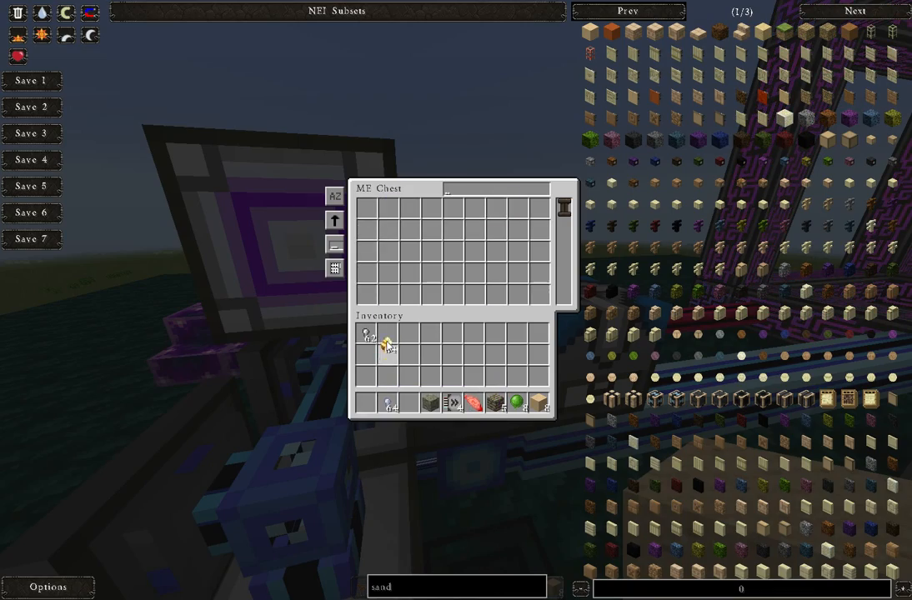
- Load the cannon with the new nugget ammo in the ME Chest and take it back out
key(Escape)
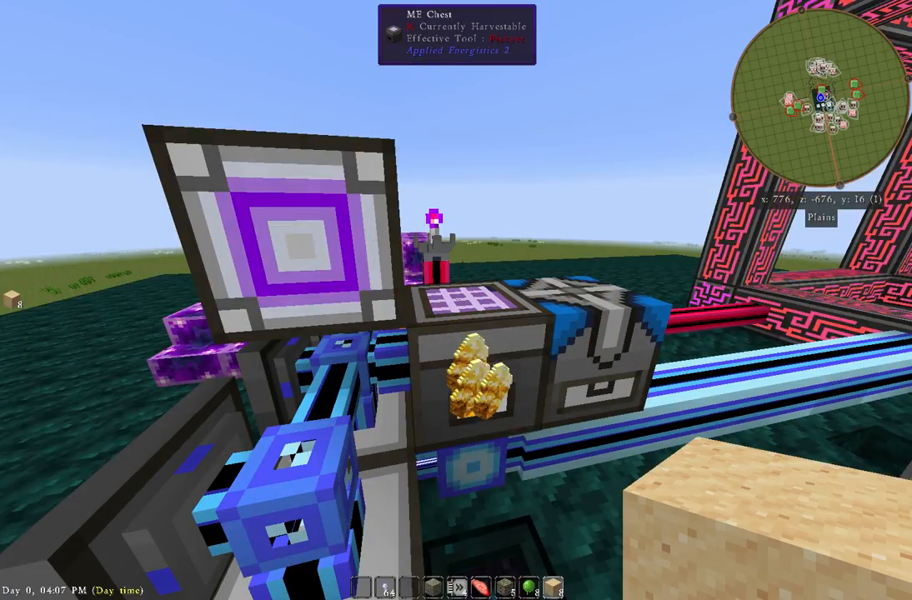
mouse_move(456, 301)
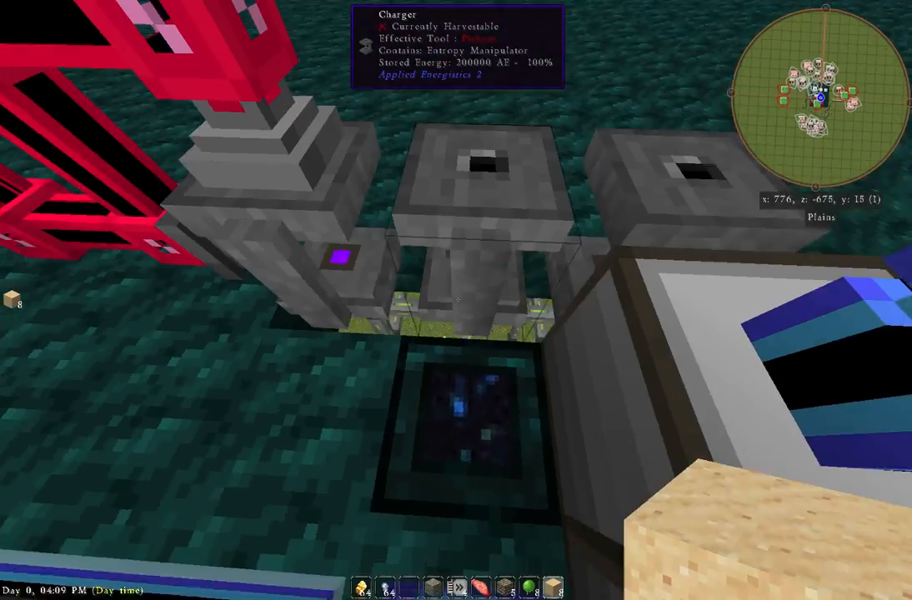
mouse_move(457, 300)
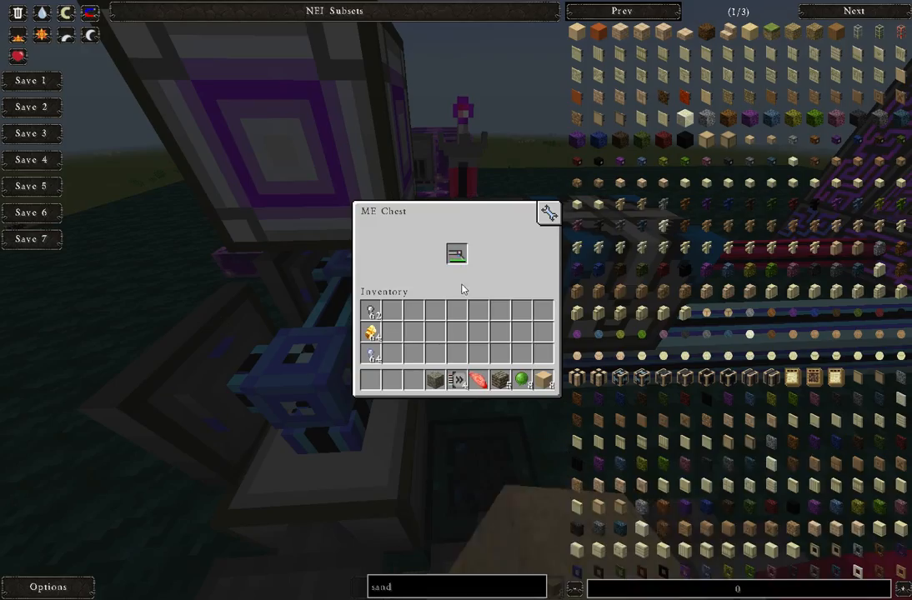
mouse_move(457, 253)
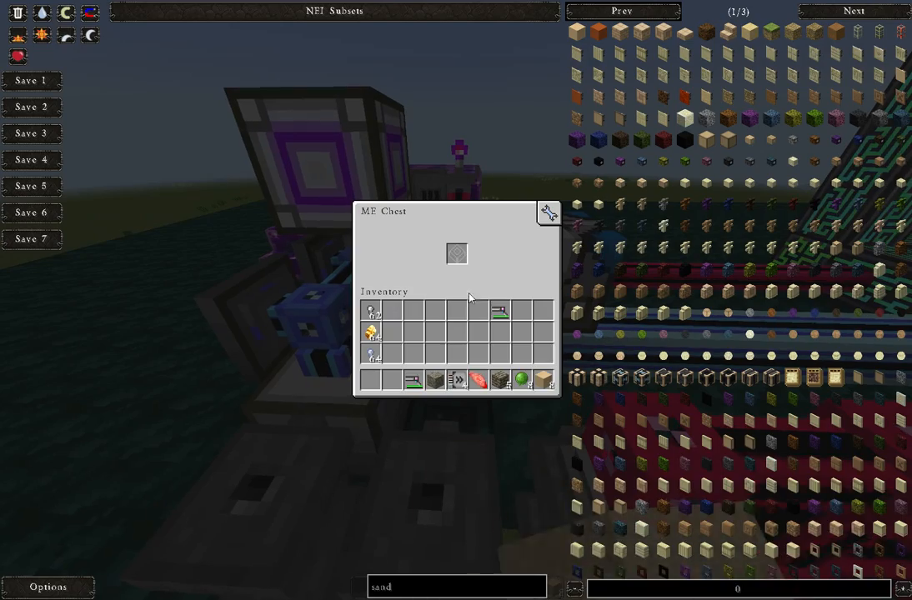
mouse_move(457, 253)
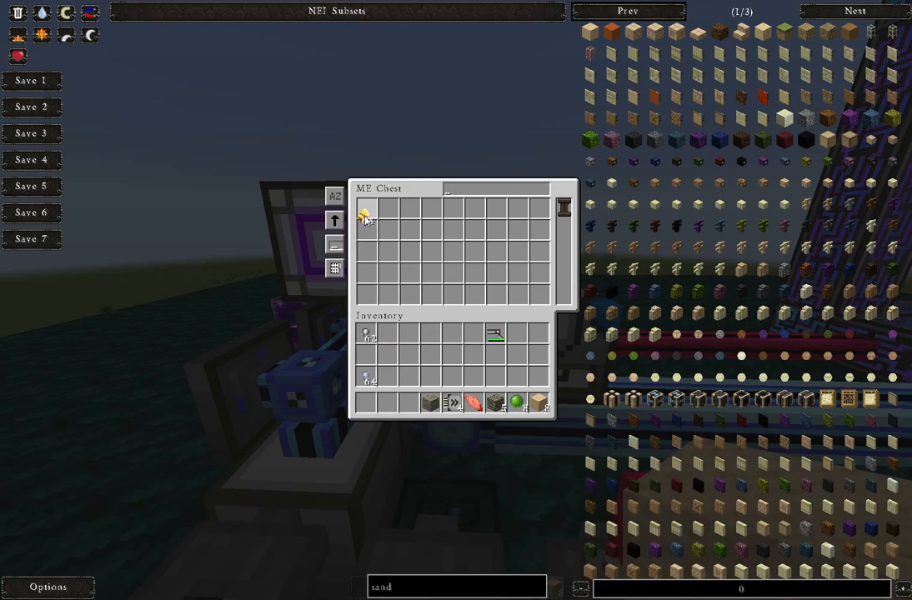
key(Escape)
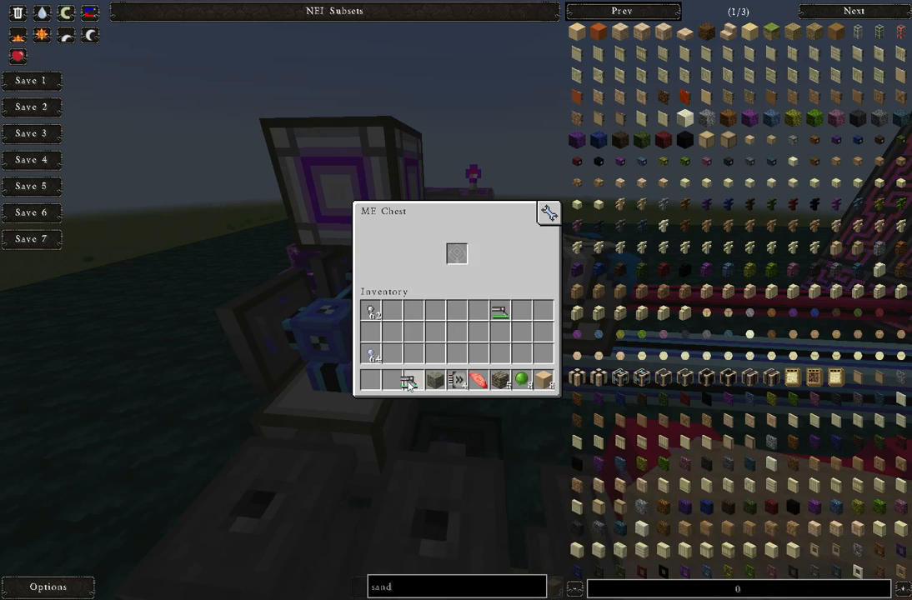
key(Escape)
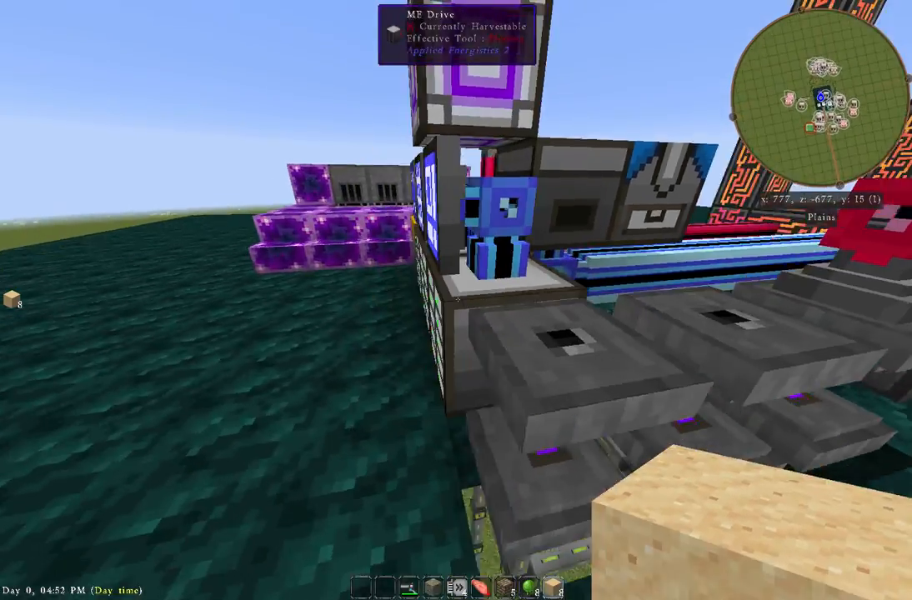
- Check the ME network terminal, then return to the world facing the sand wall
key(e)
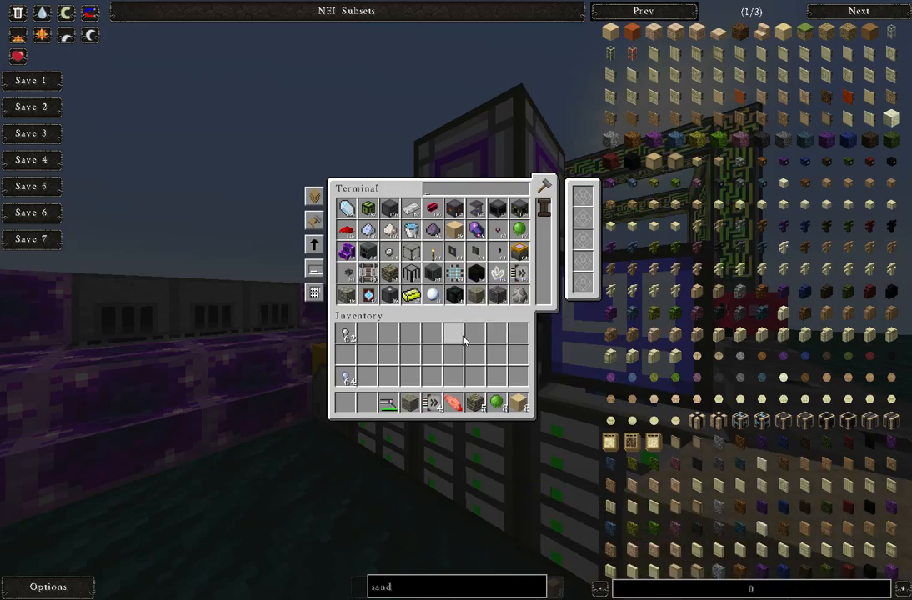
key(Escape)
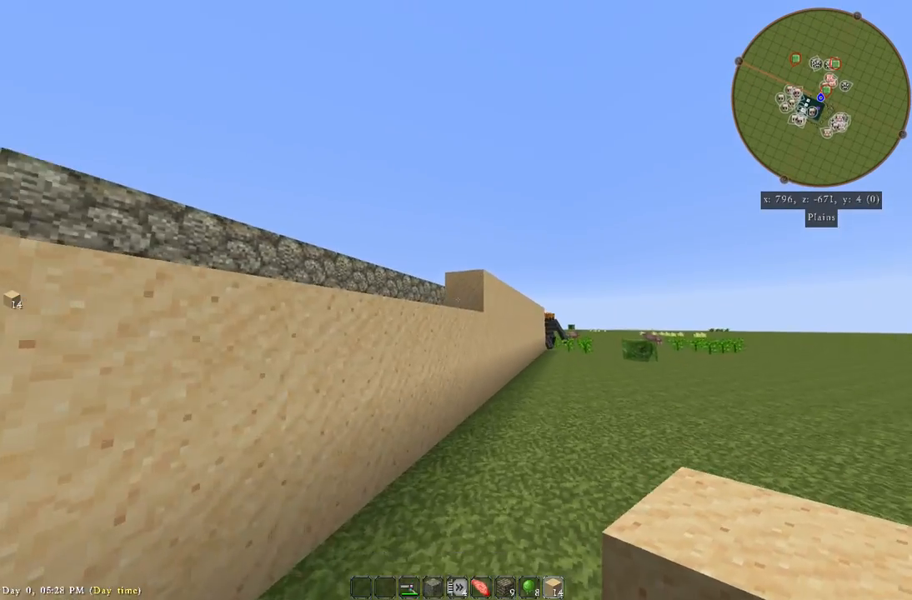
mouse_move(457, 301)
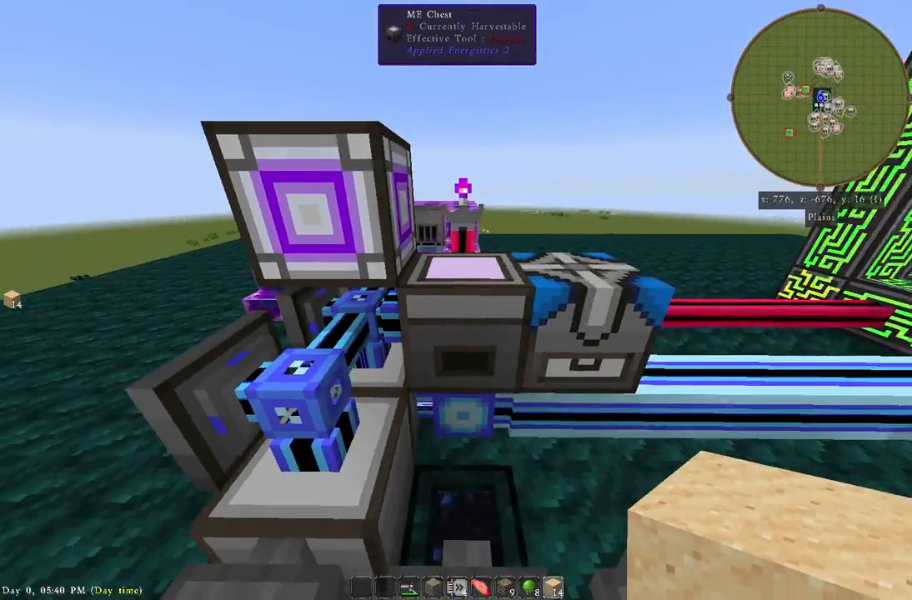
- Withdraw the charged Matter Cannon from the terminal and check the ME Chest contents
right_click(457, 266)
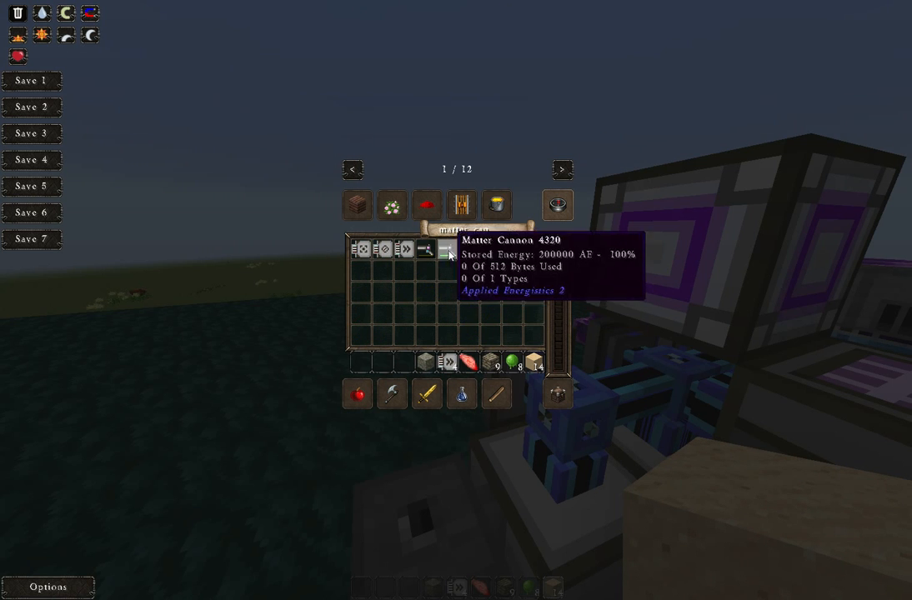
key(Escape)
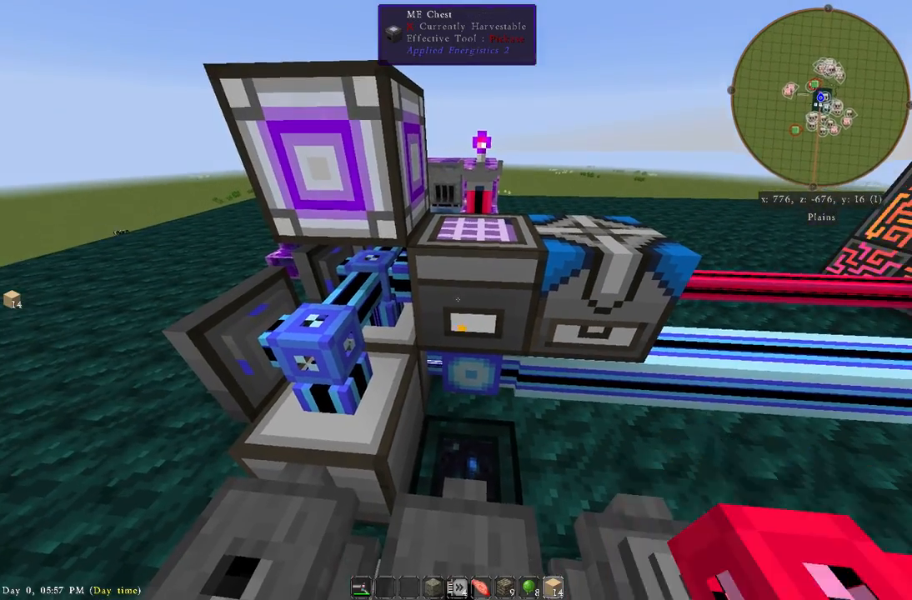
right_click(457, 300)
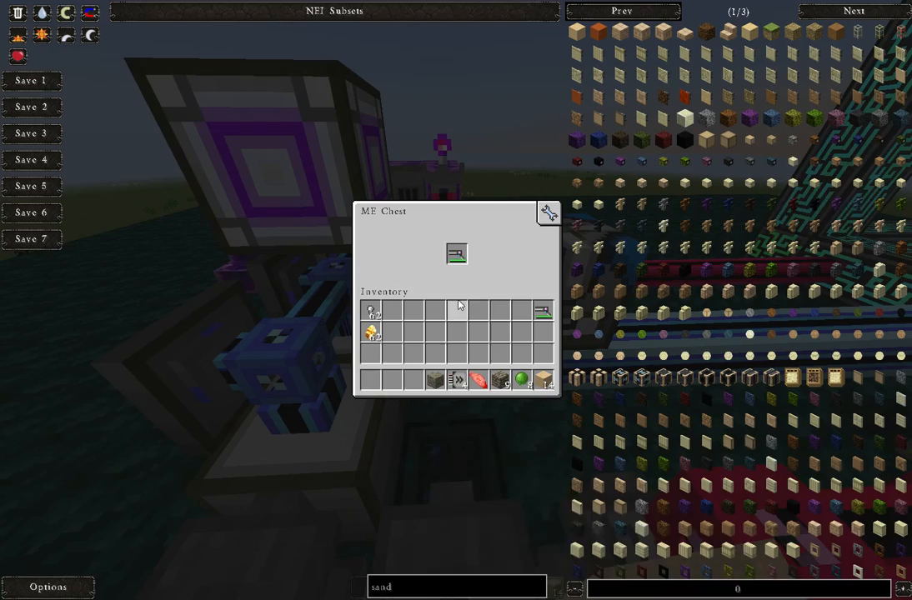
key(Escape)
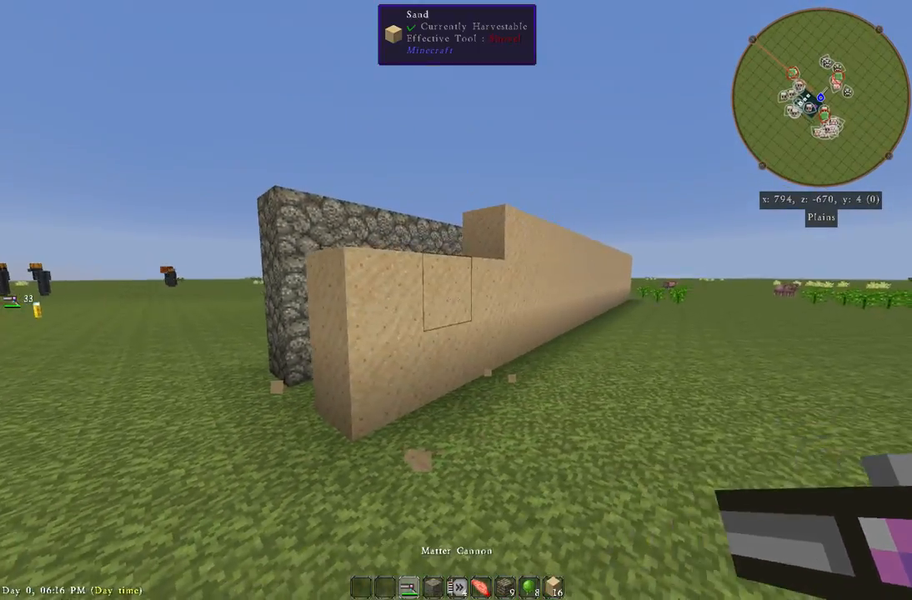
mouse_move(457, 300)
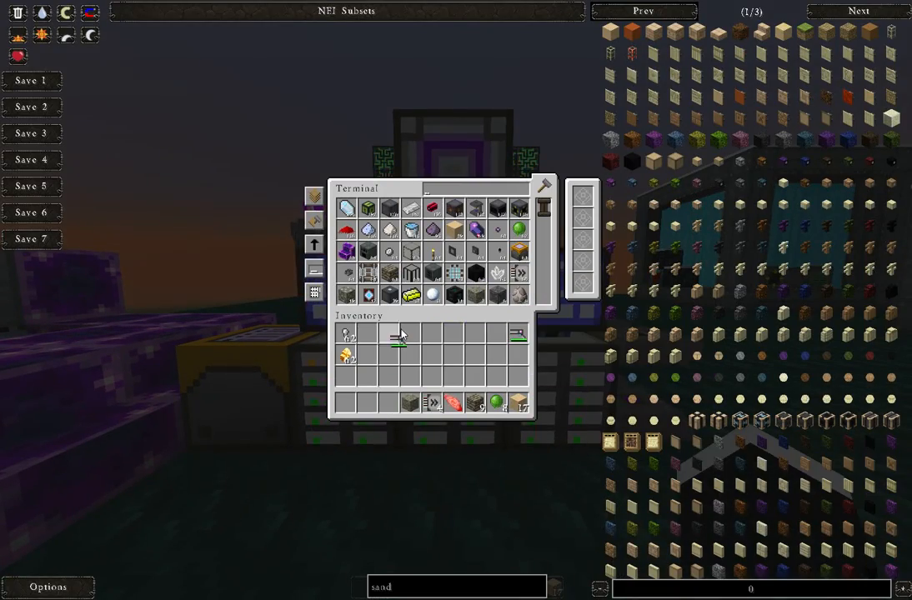
- Take cannon ammo out of the ME terminal and ME Chest, leaving both screens
key(Escape)
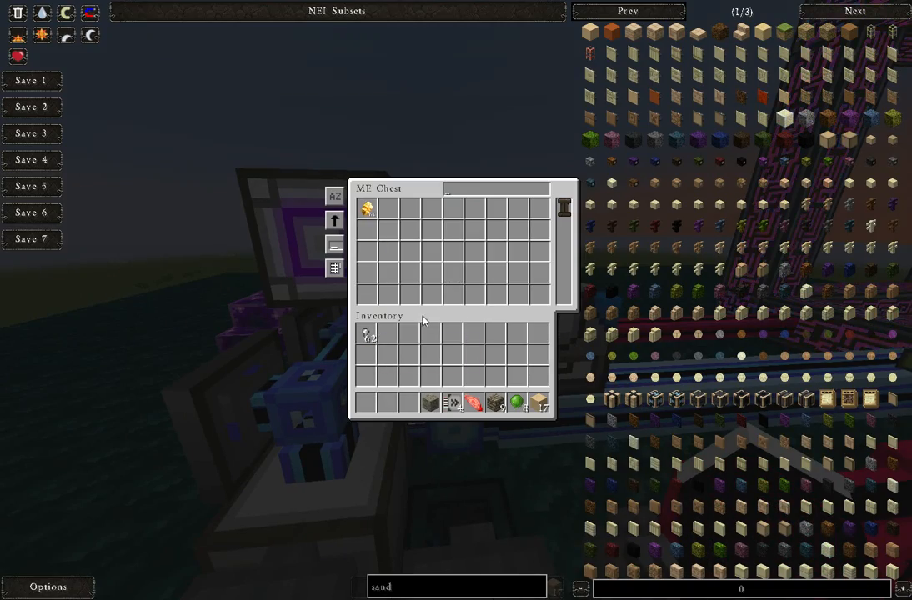
key(Escape)
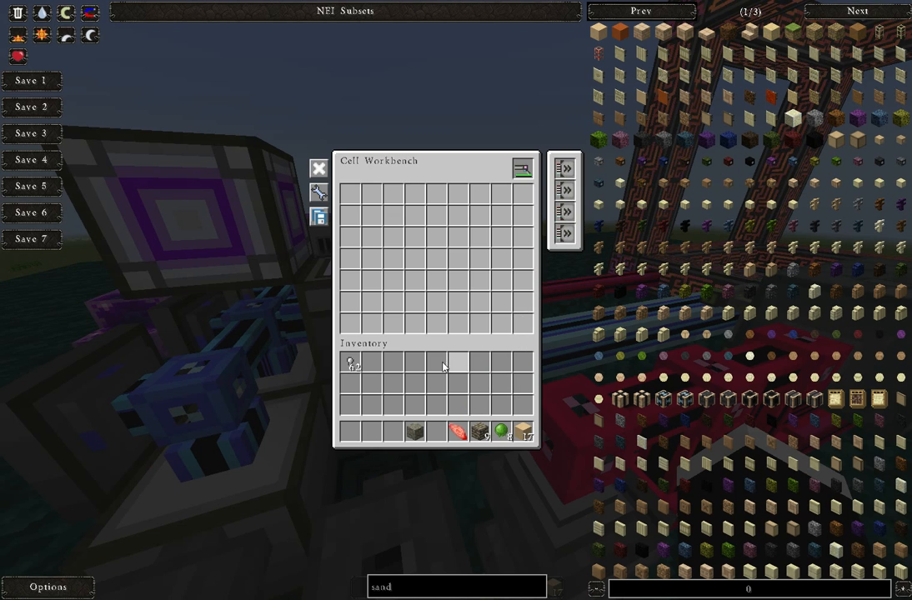
mouse_move(565, 167)
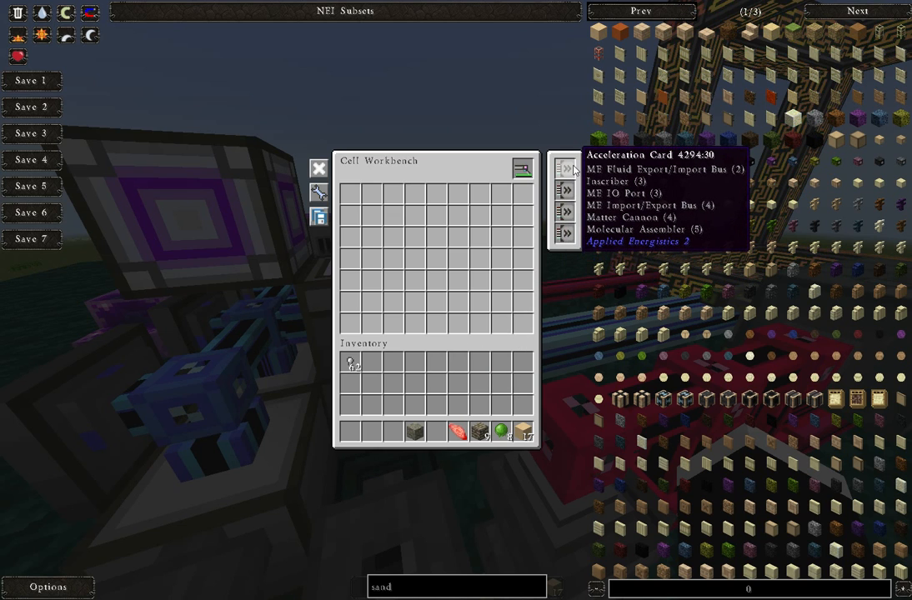
mouse_move(447, 530)
text(matter)
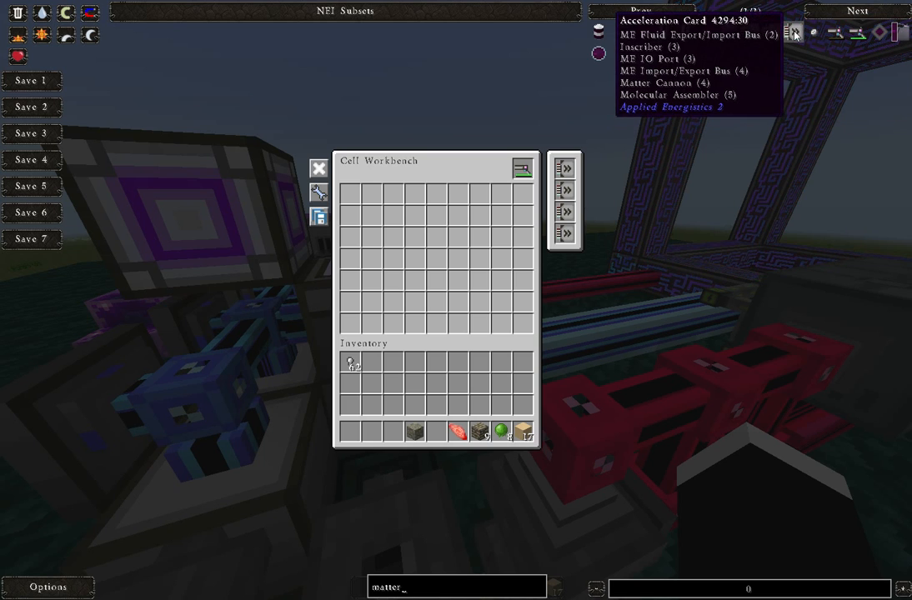
- Search NEI for 'matter' while fitting the cannon with Acceleration Cards at the Cell Workbench
click(858, 10)
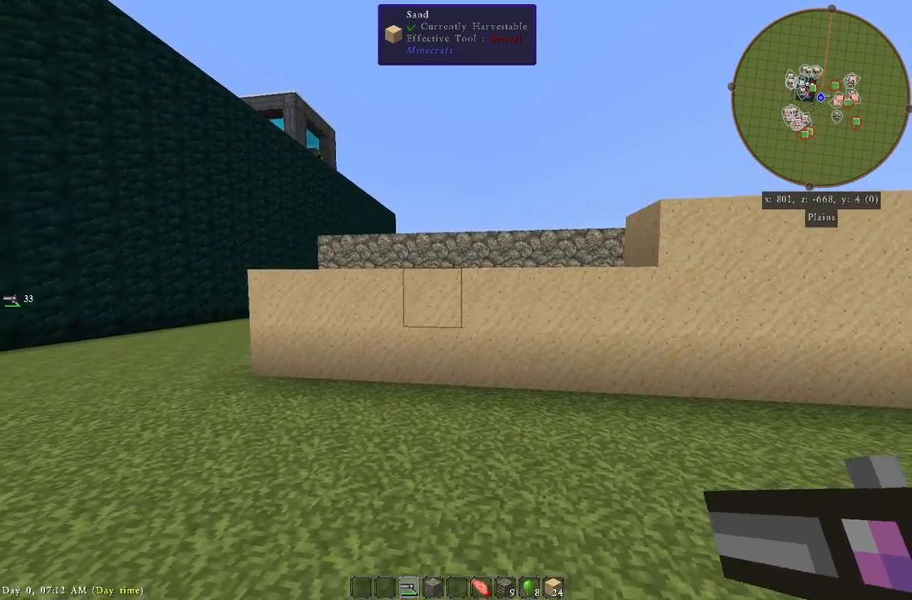
mouse_move(457, 300)
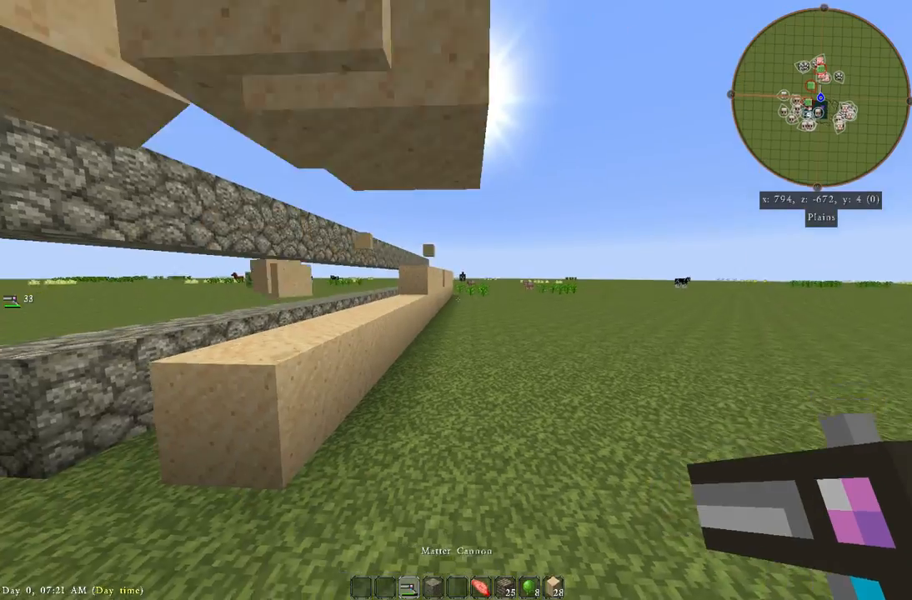
mouse_move(457, 300)
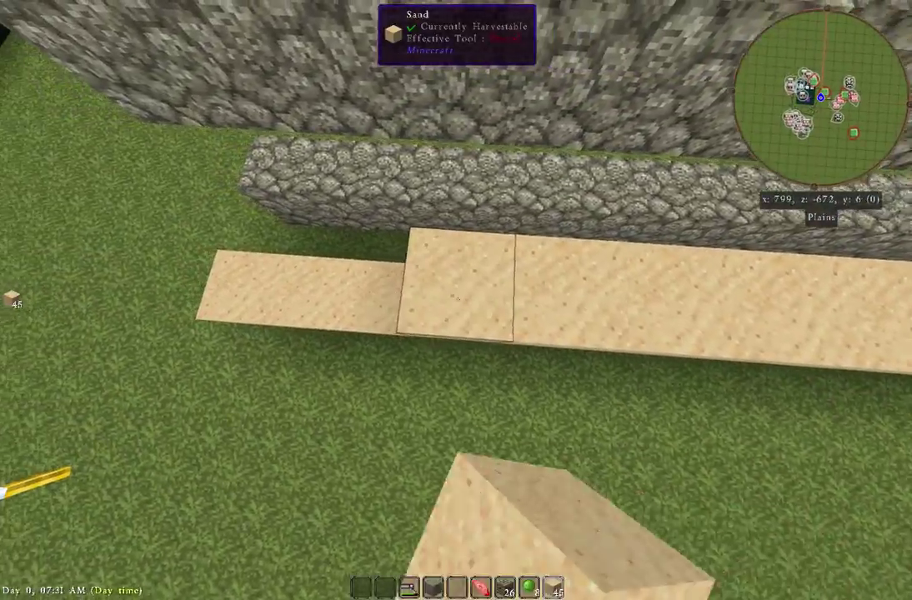
mouse_move(457, 300)
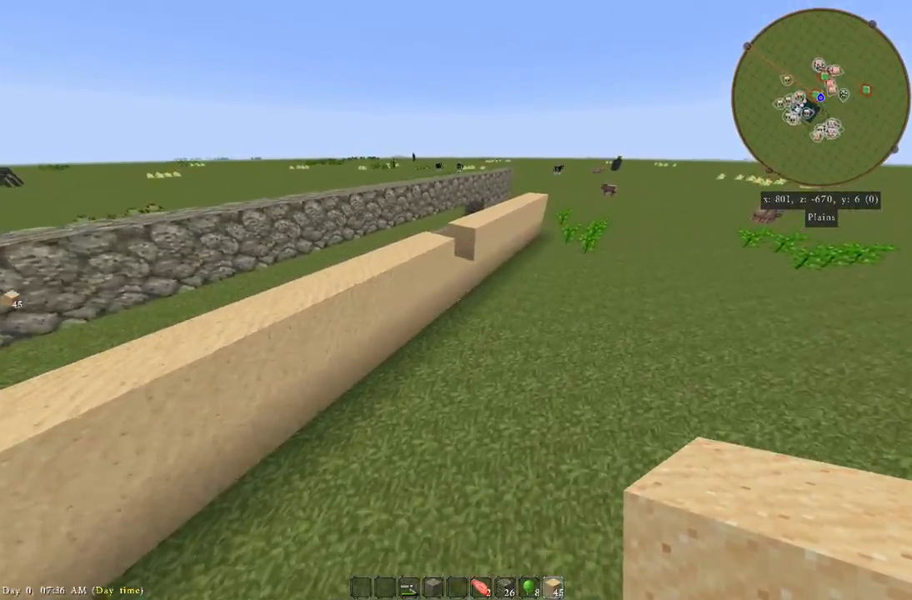
mouse_move(450, 308)
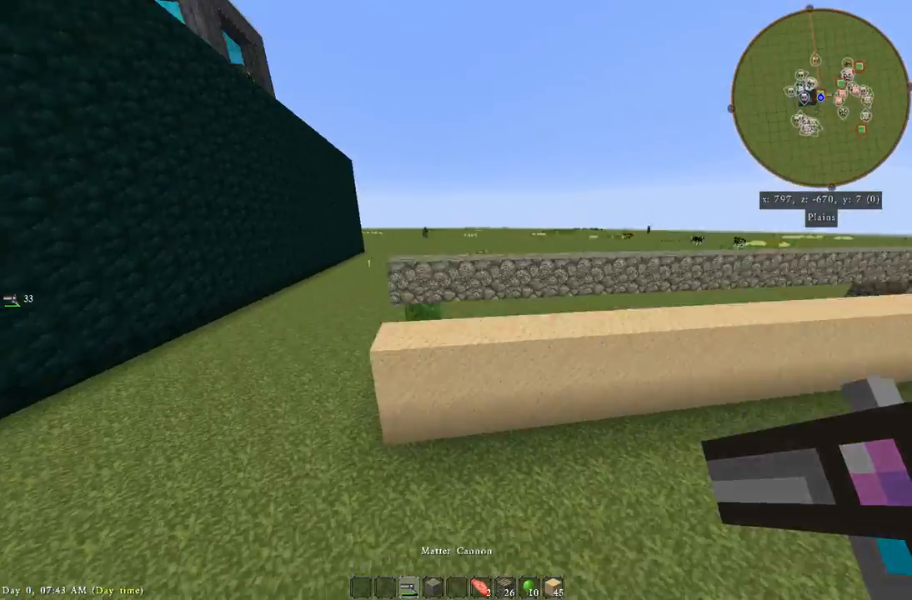
mouse_move(457, 300)
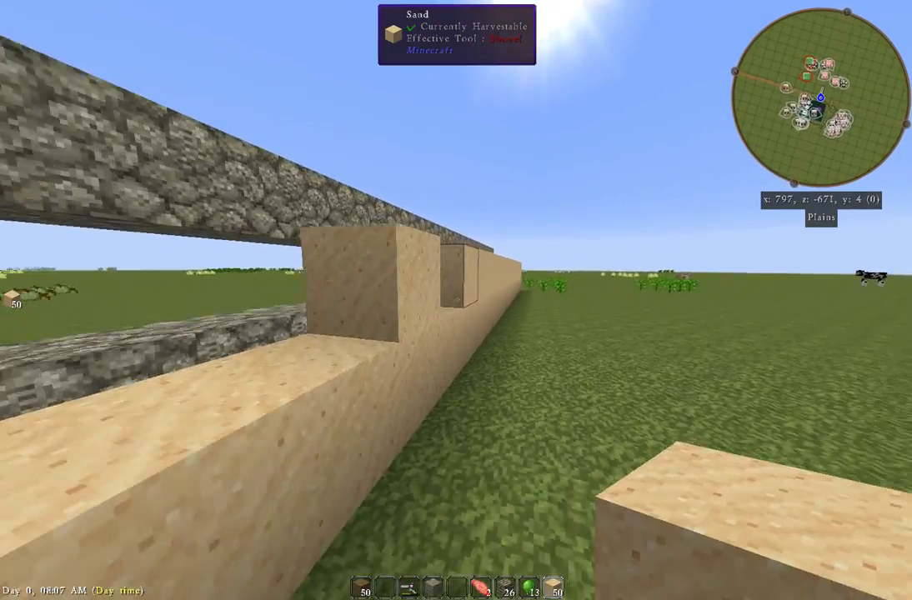
mouse_move(457, 301)
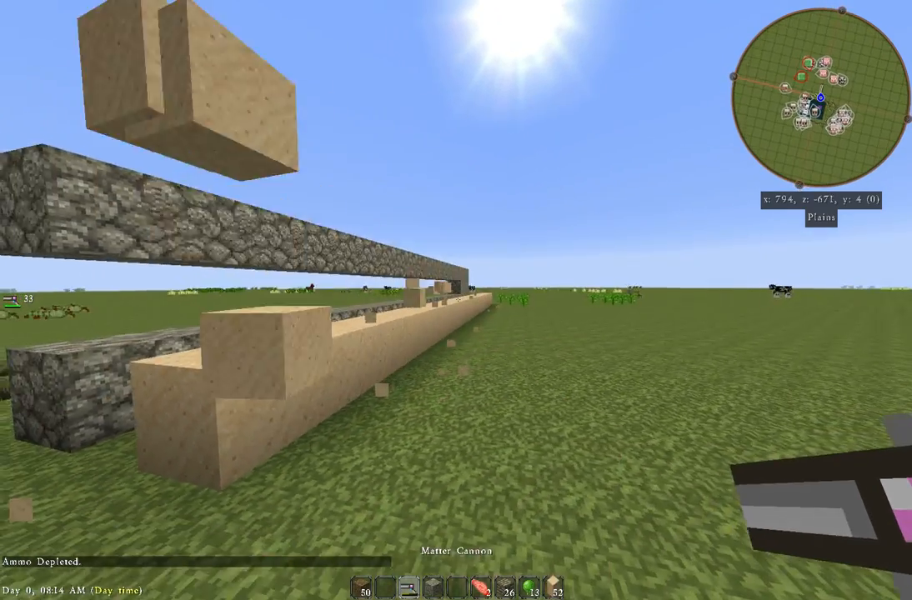
mouse_move(457, 301)
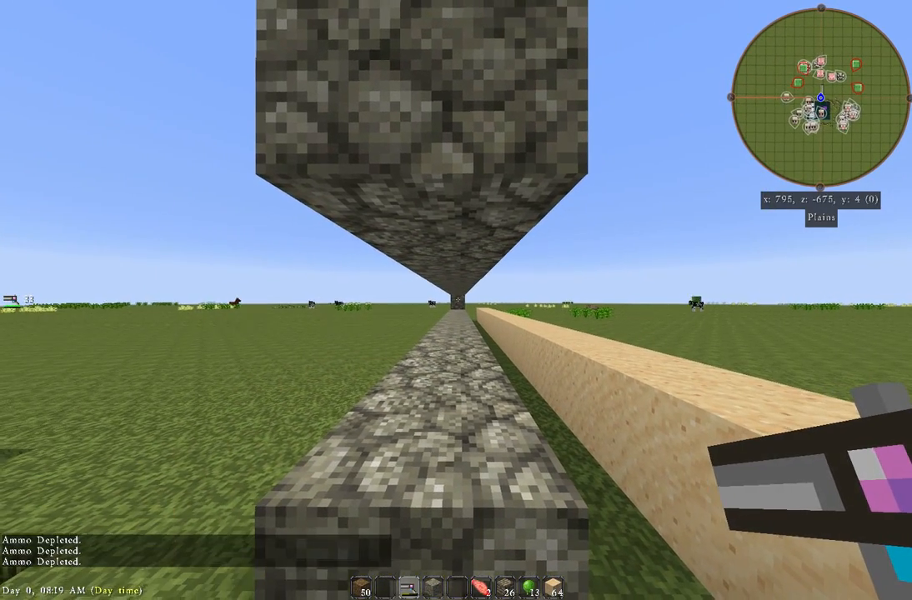
mouse_move(456, 301)
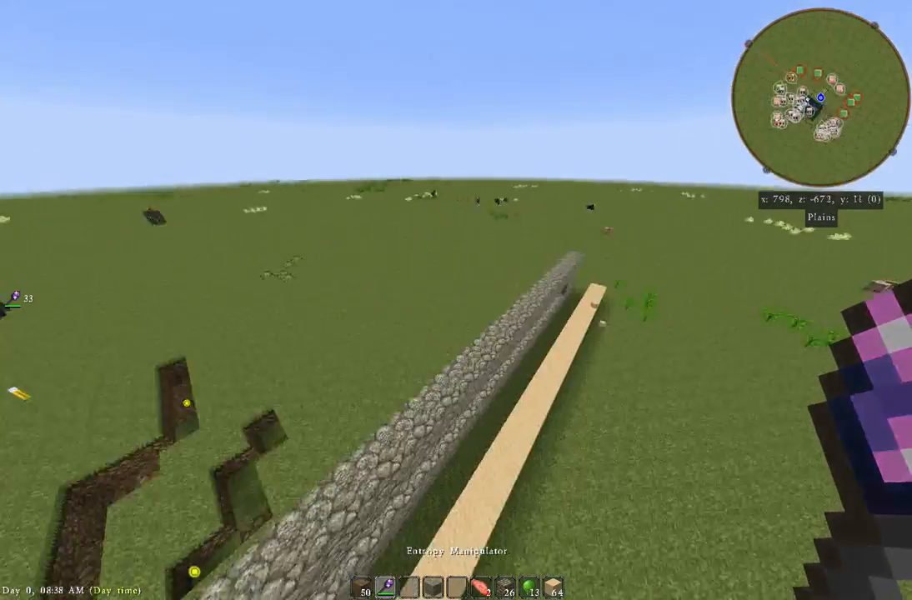
mouse_move(457, 300)
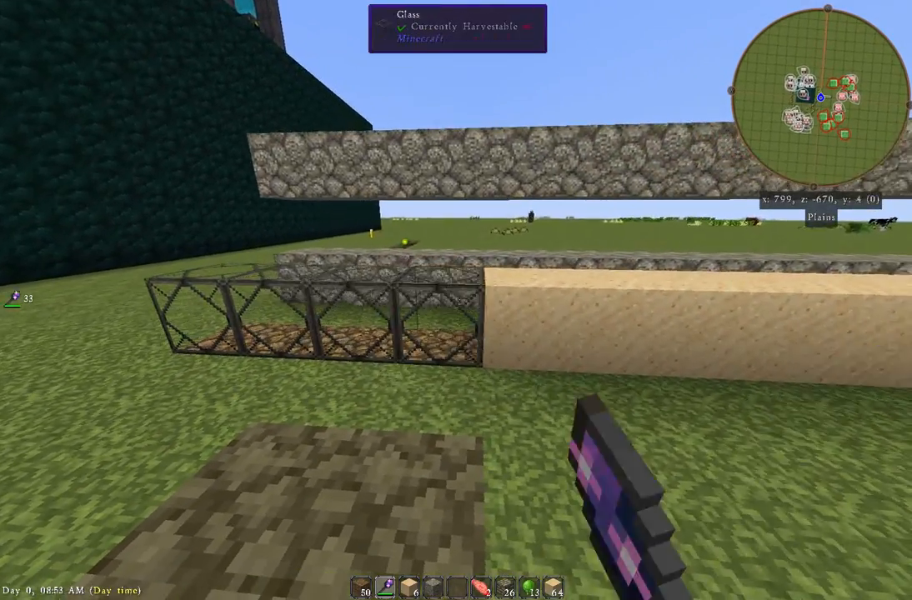
mouse_move(457, 300)
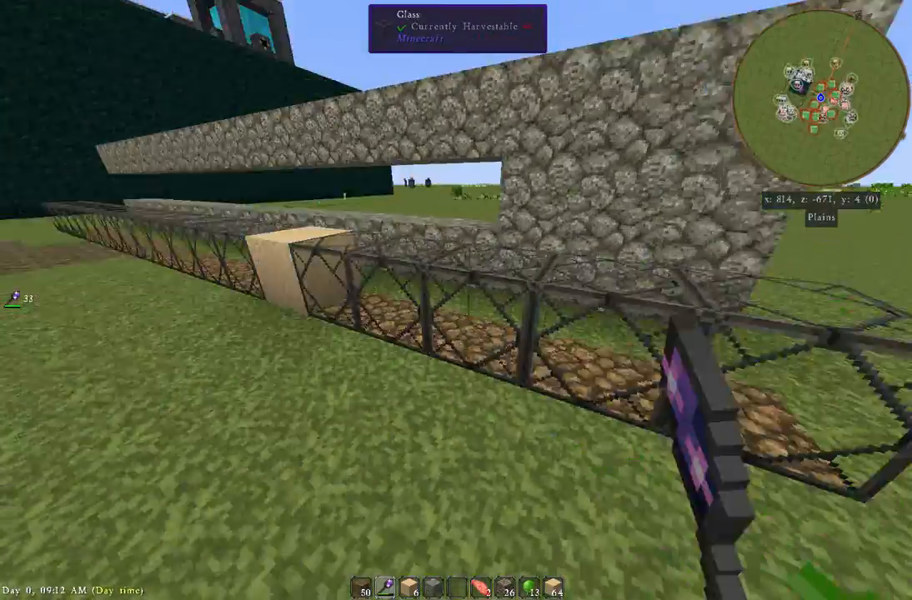
mouse_move(456, 301)
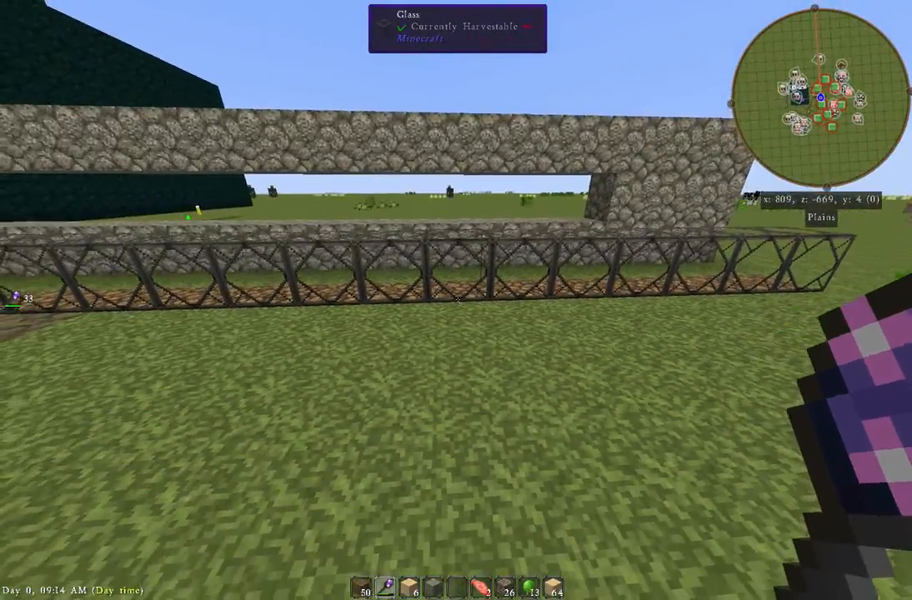
mouse_move(457, 300)
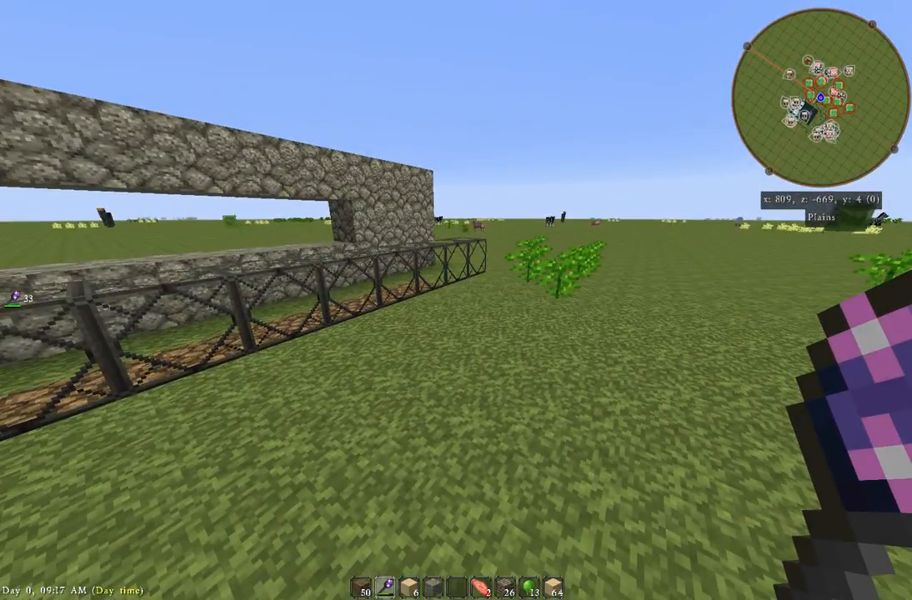